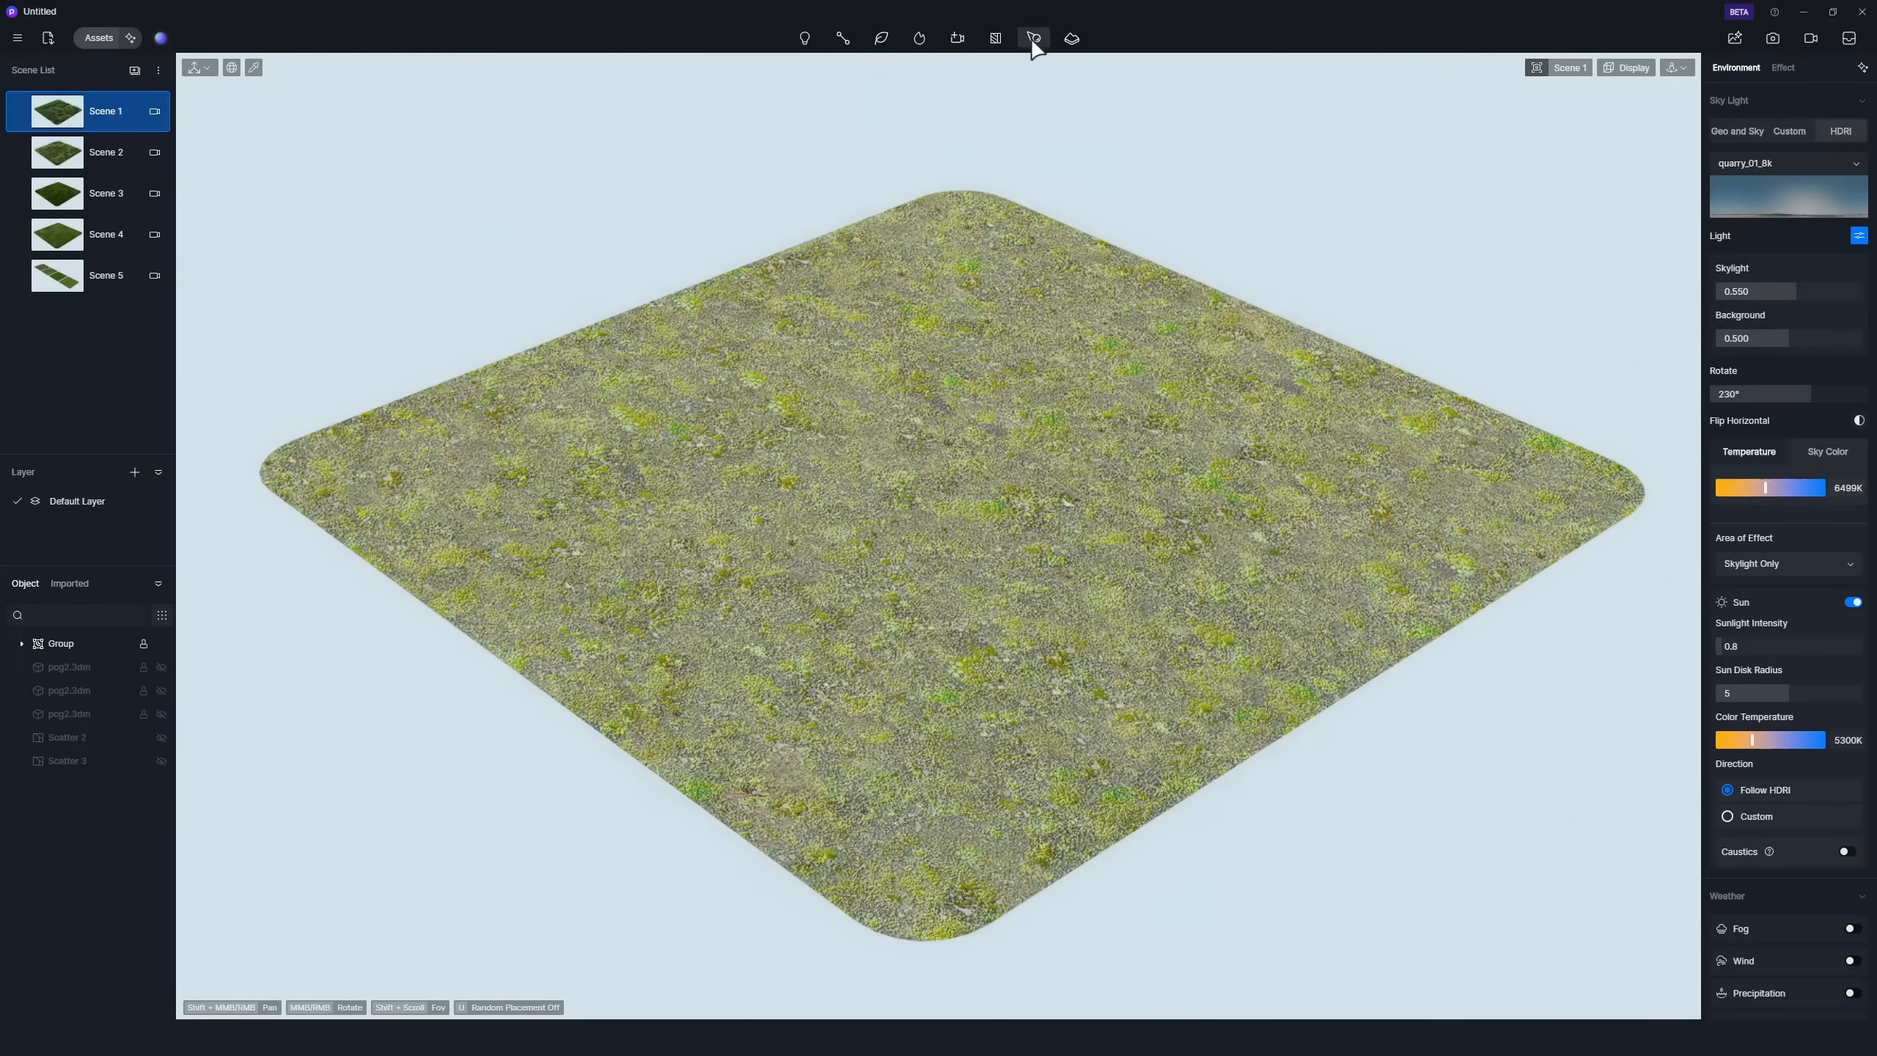
Open the scatter asset library and scroll through the Lawn Landscape presets.
{"action": "left_click", "coordinate": [1033, 38]}
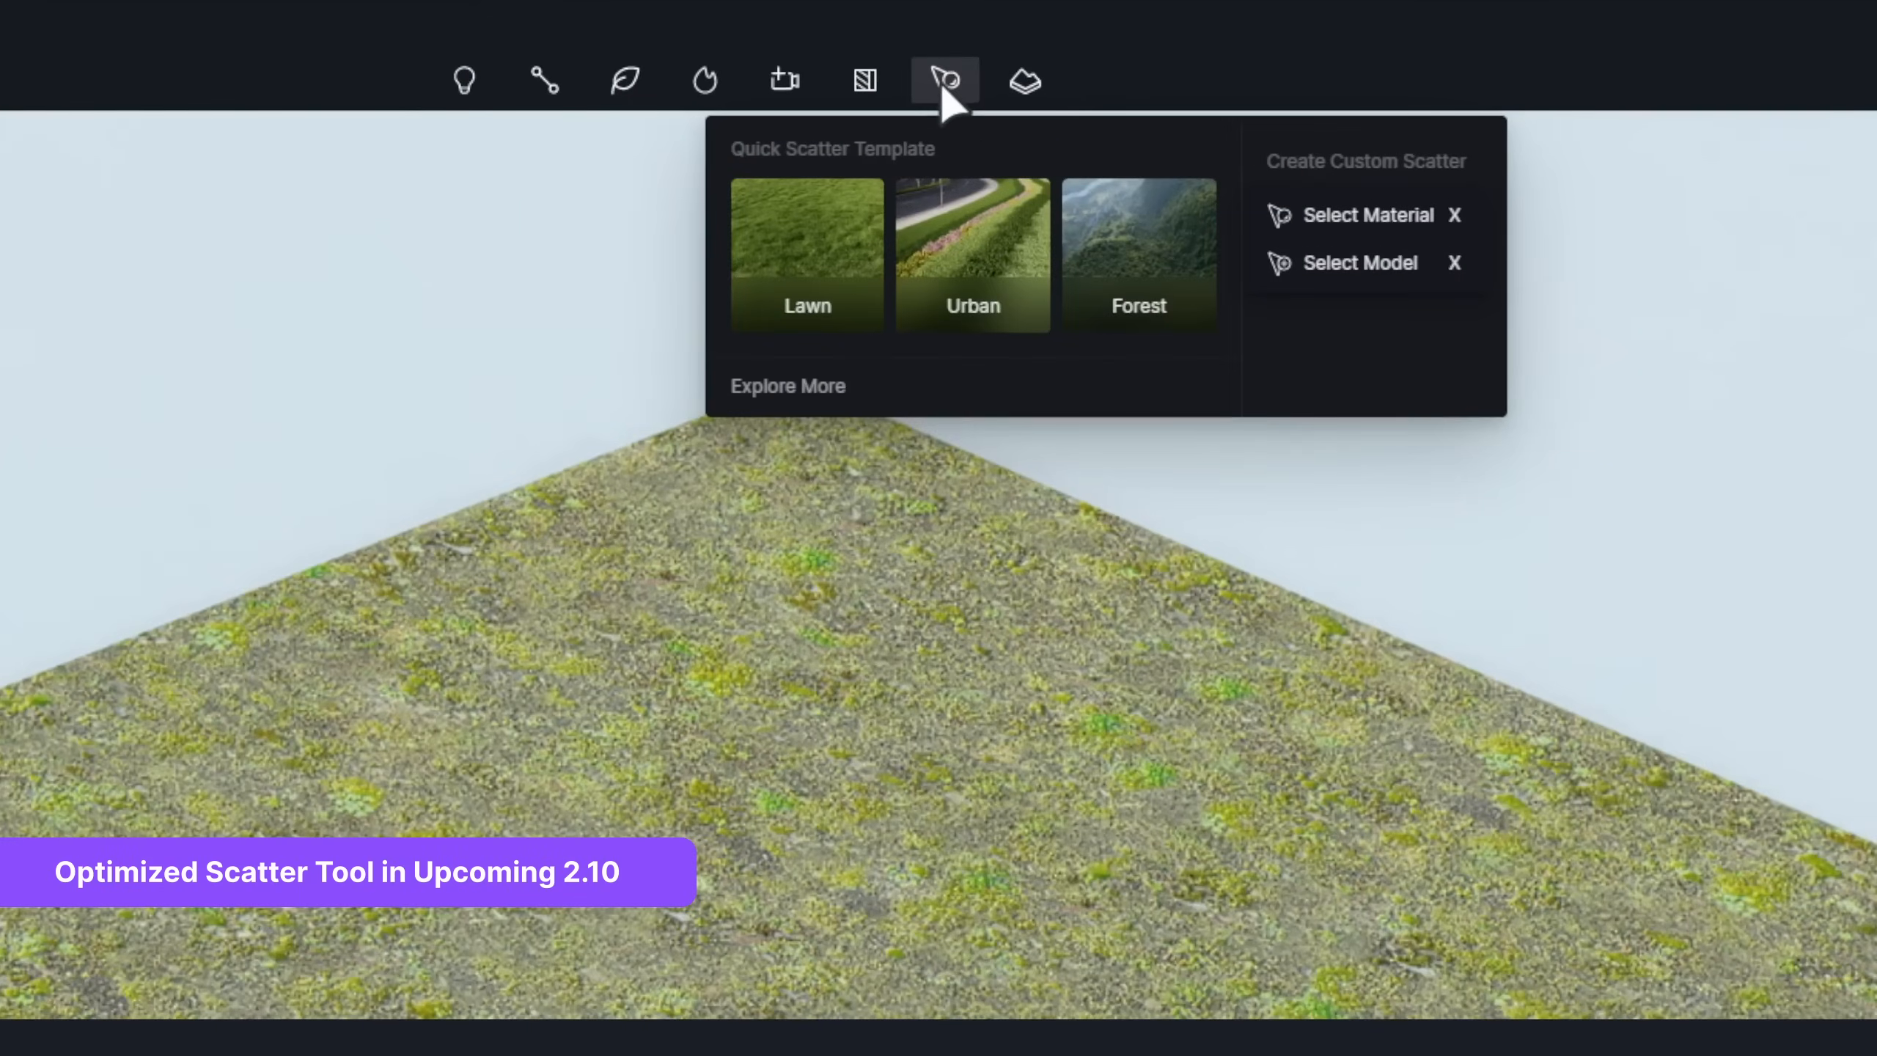
{"action": "mouse_move", "coordinate": [815, 312]}
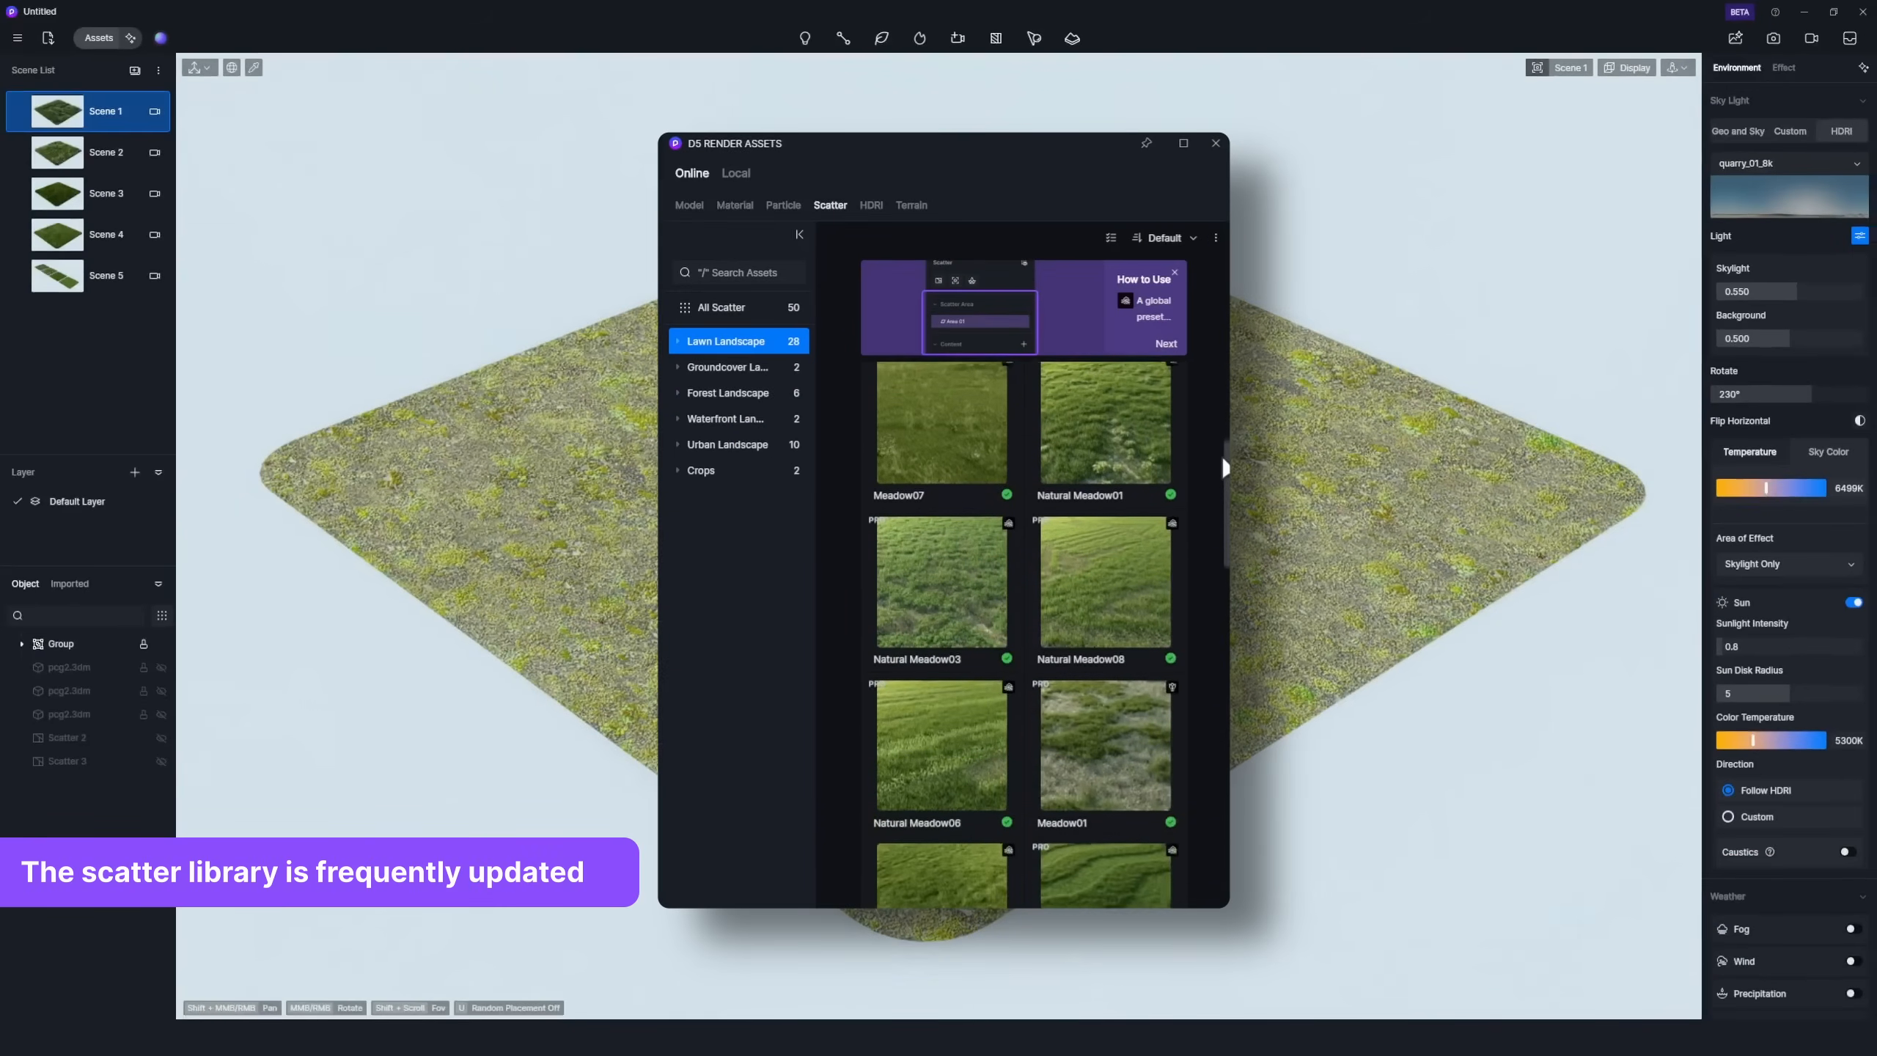
{"action": "scroll", "scroll_direction": "down", "scroll_amount": 3}
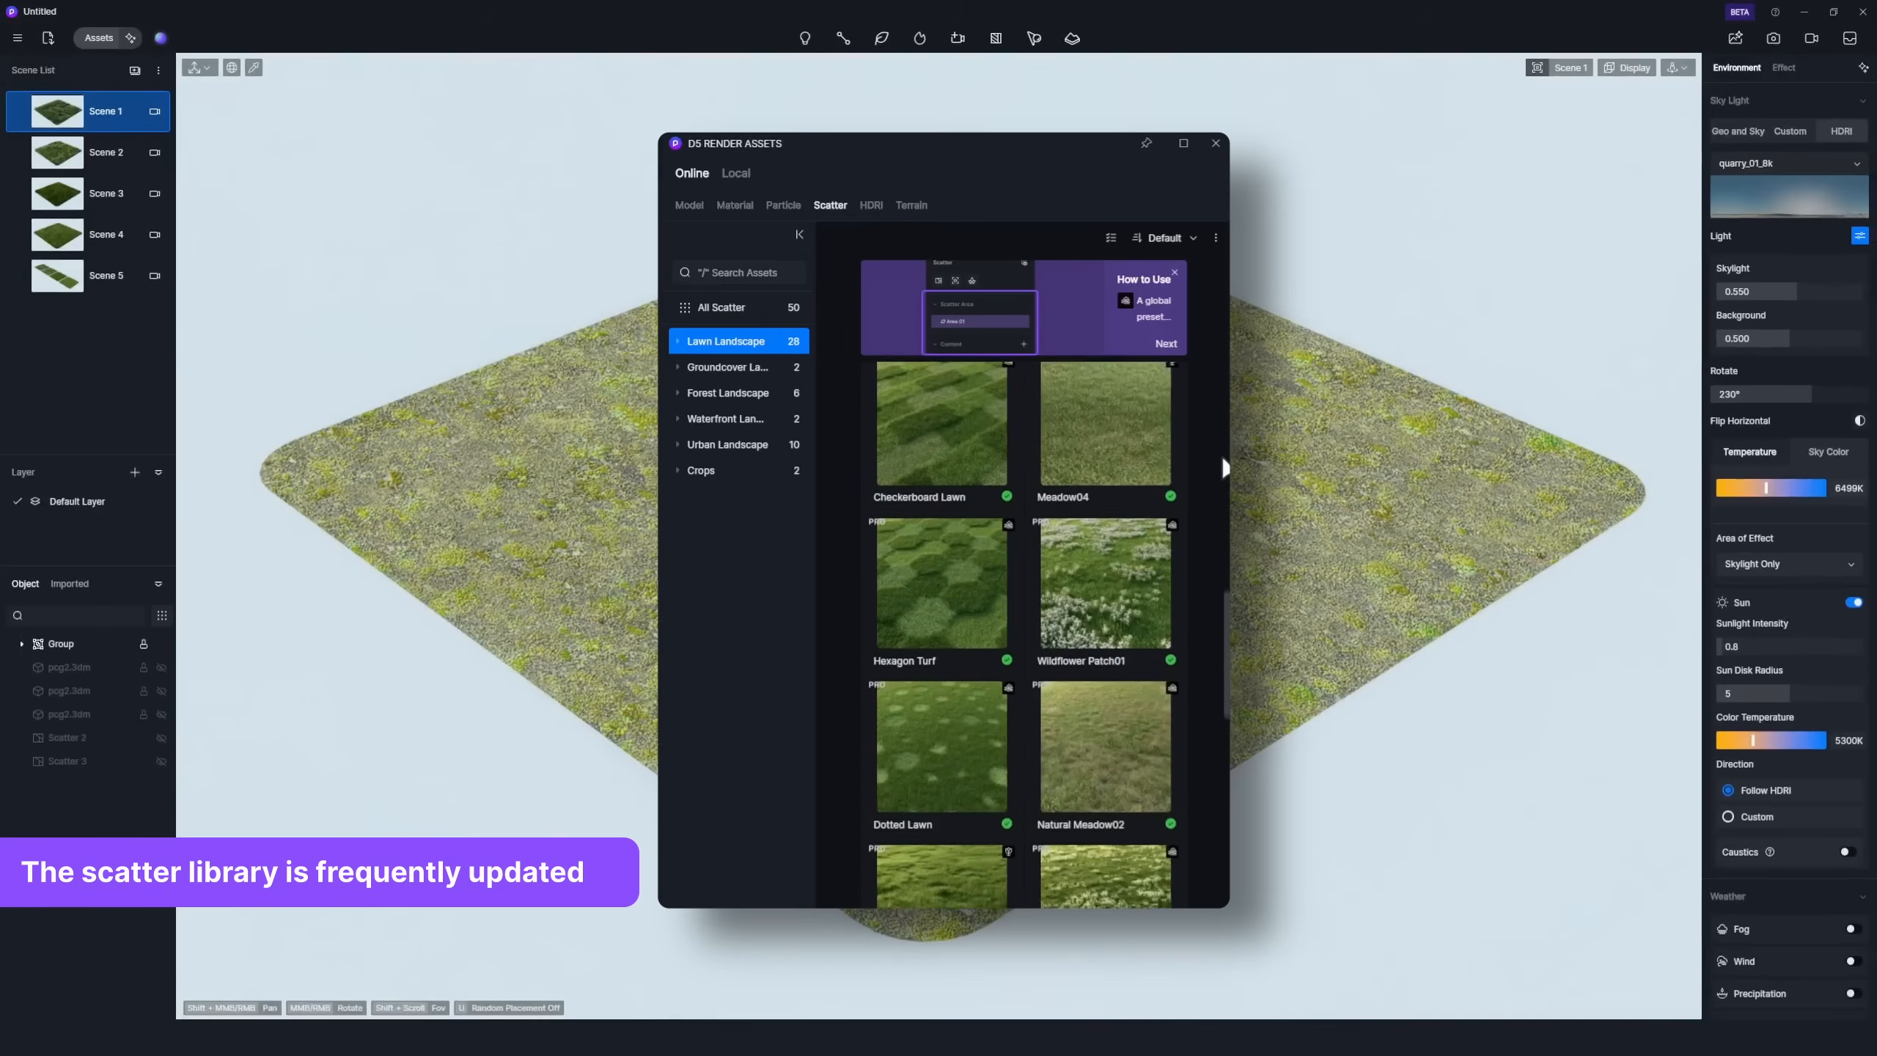
{"action": "scroll", "scroll_direction": "down", "scroll_amount": 3}
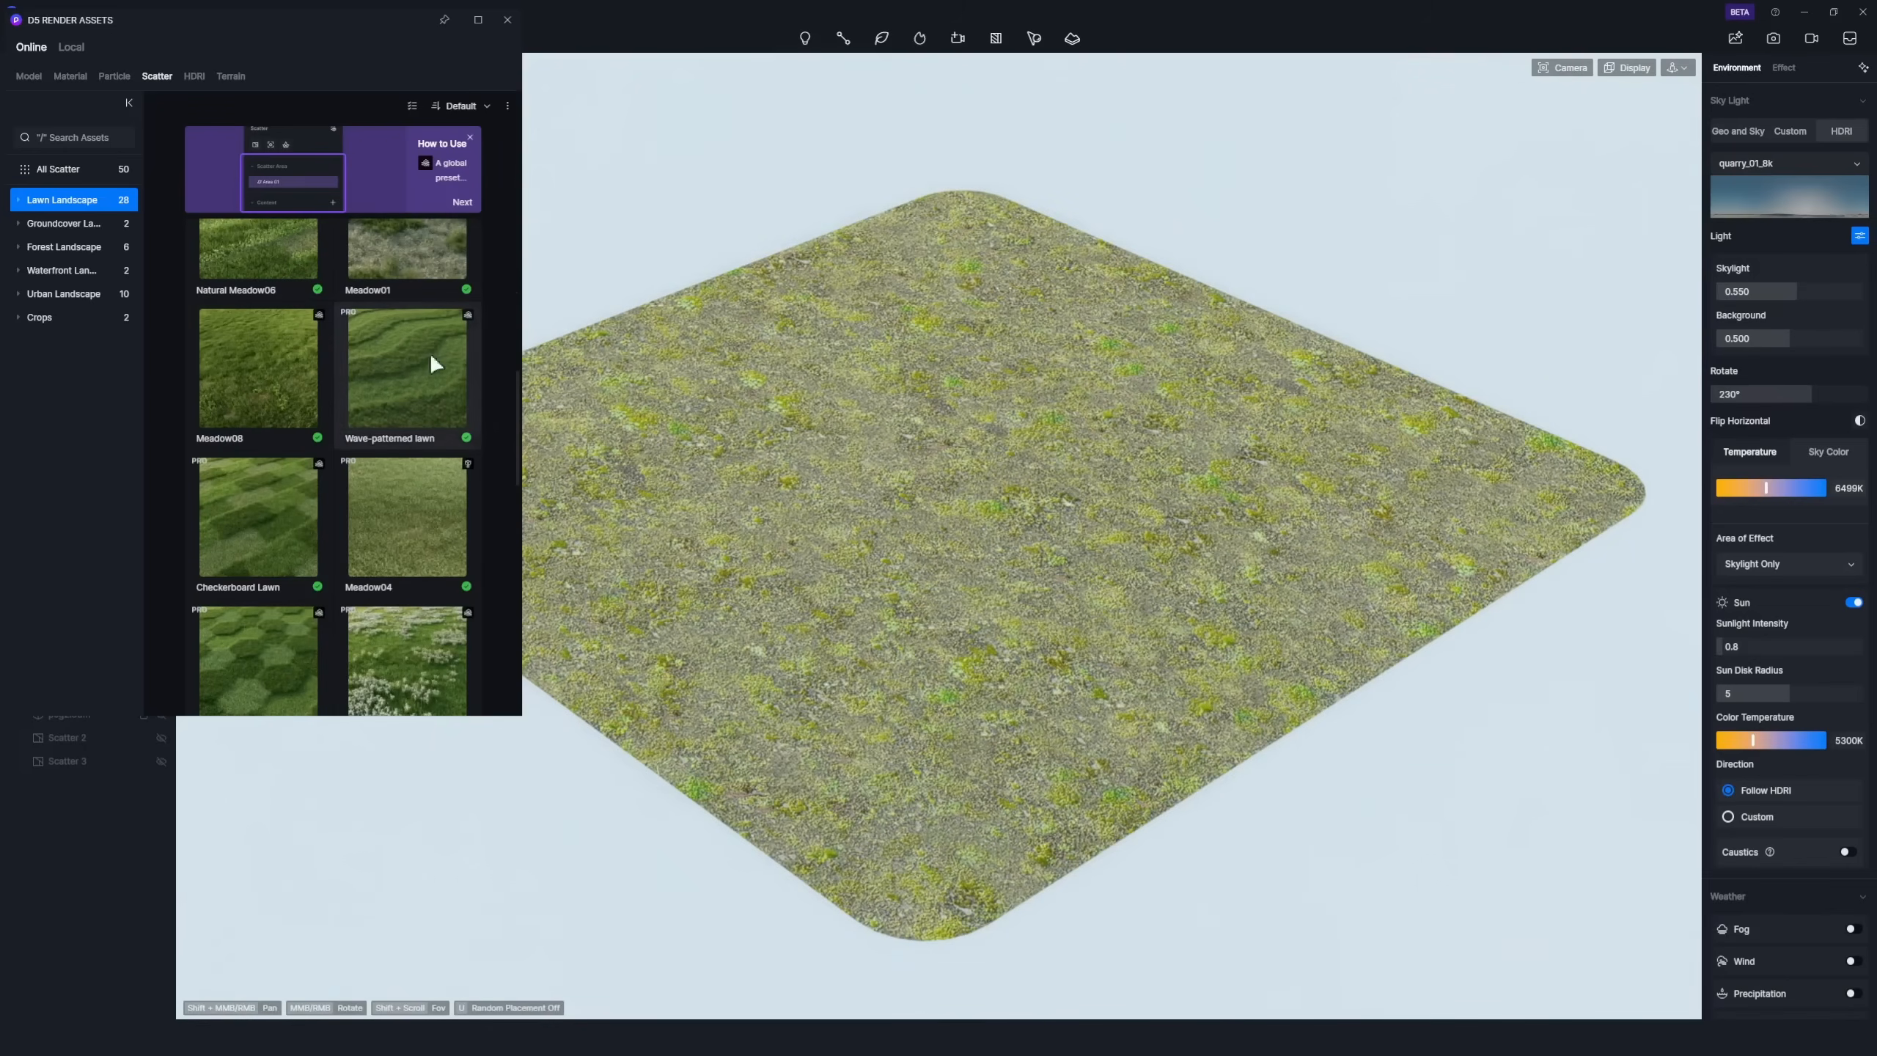
Apply a lawn scatter preset to the terrain, creating a dense grass area.
{"action": "left_click", "coordinate": [258, 368]}
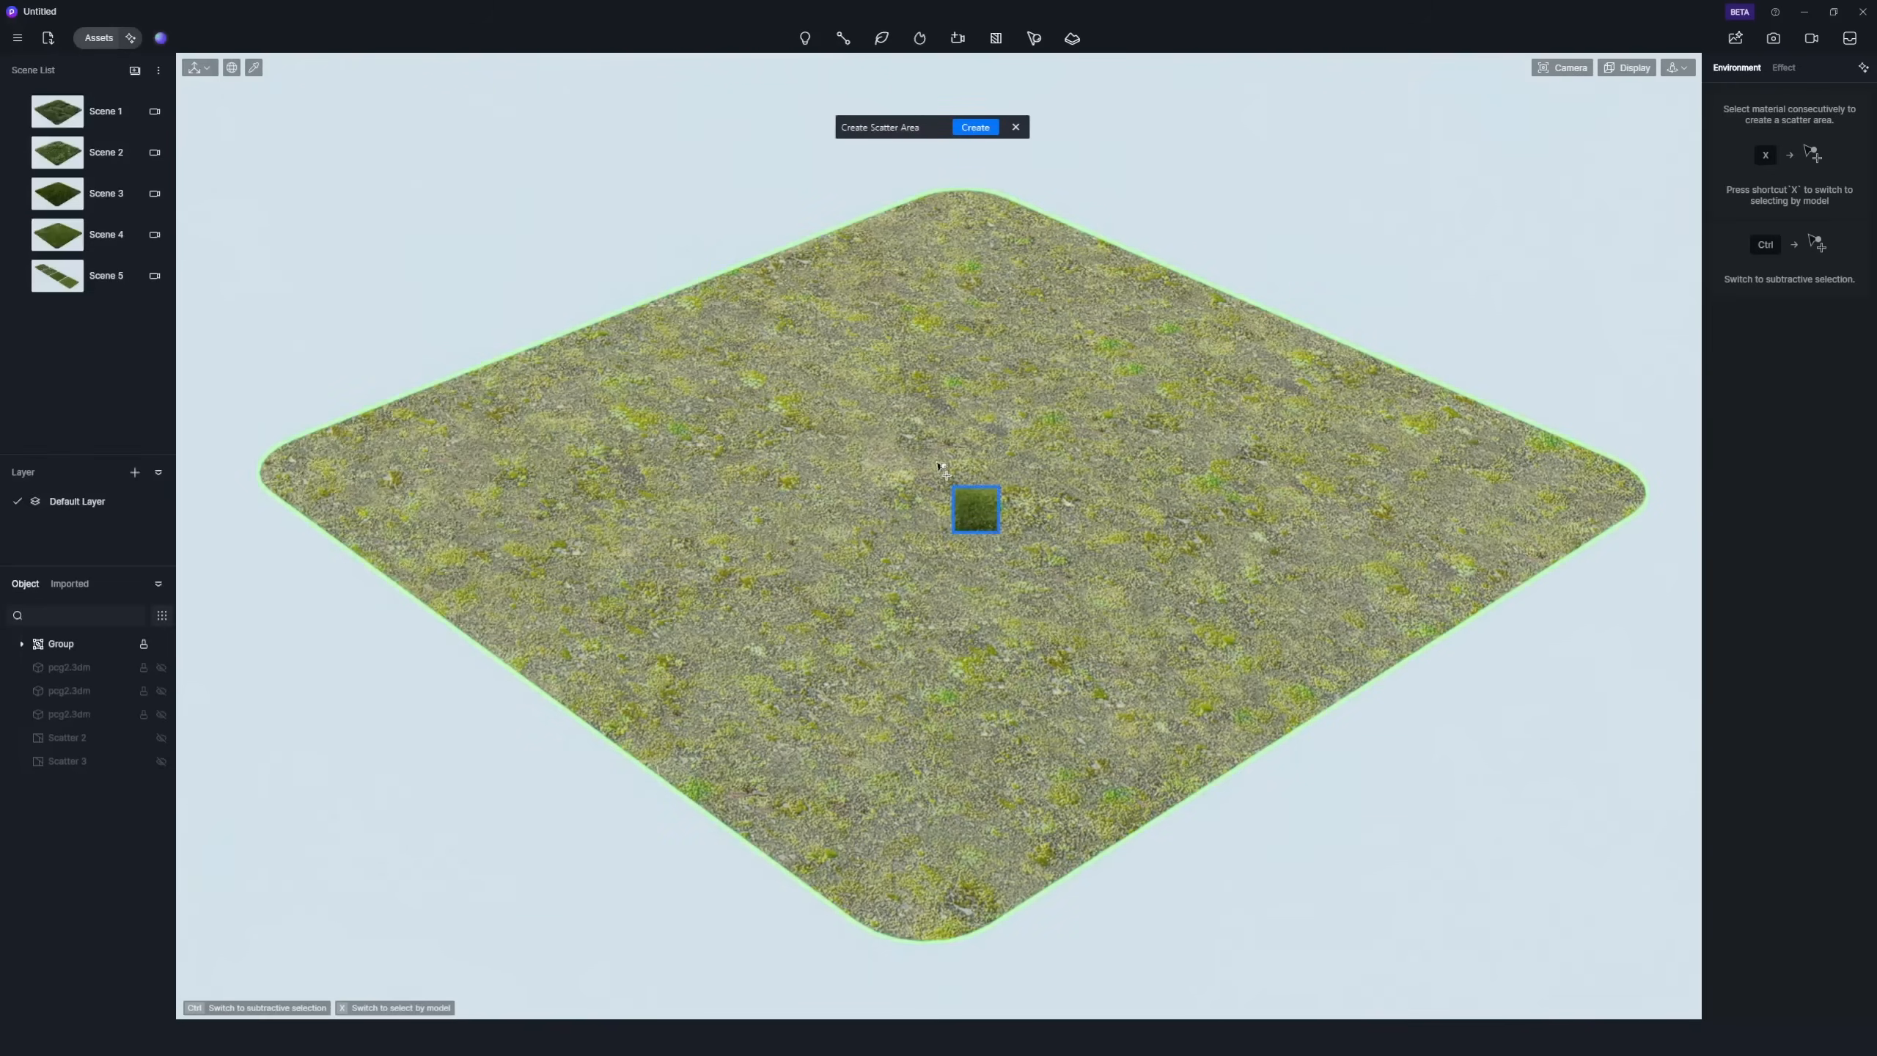
{"action": "left_click", "coordinate": [975, 127]}
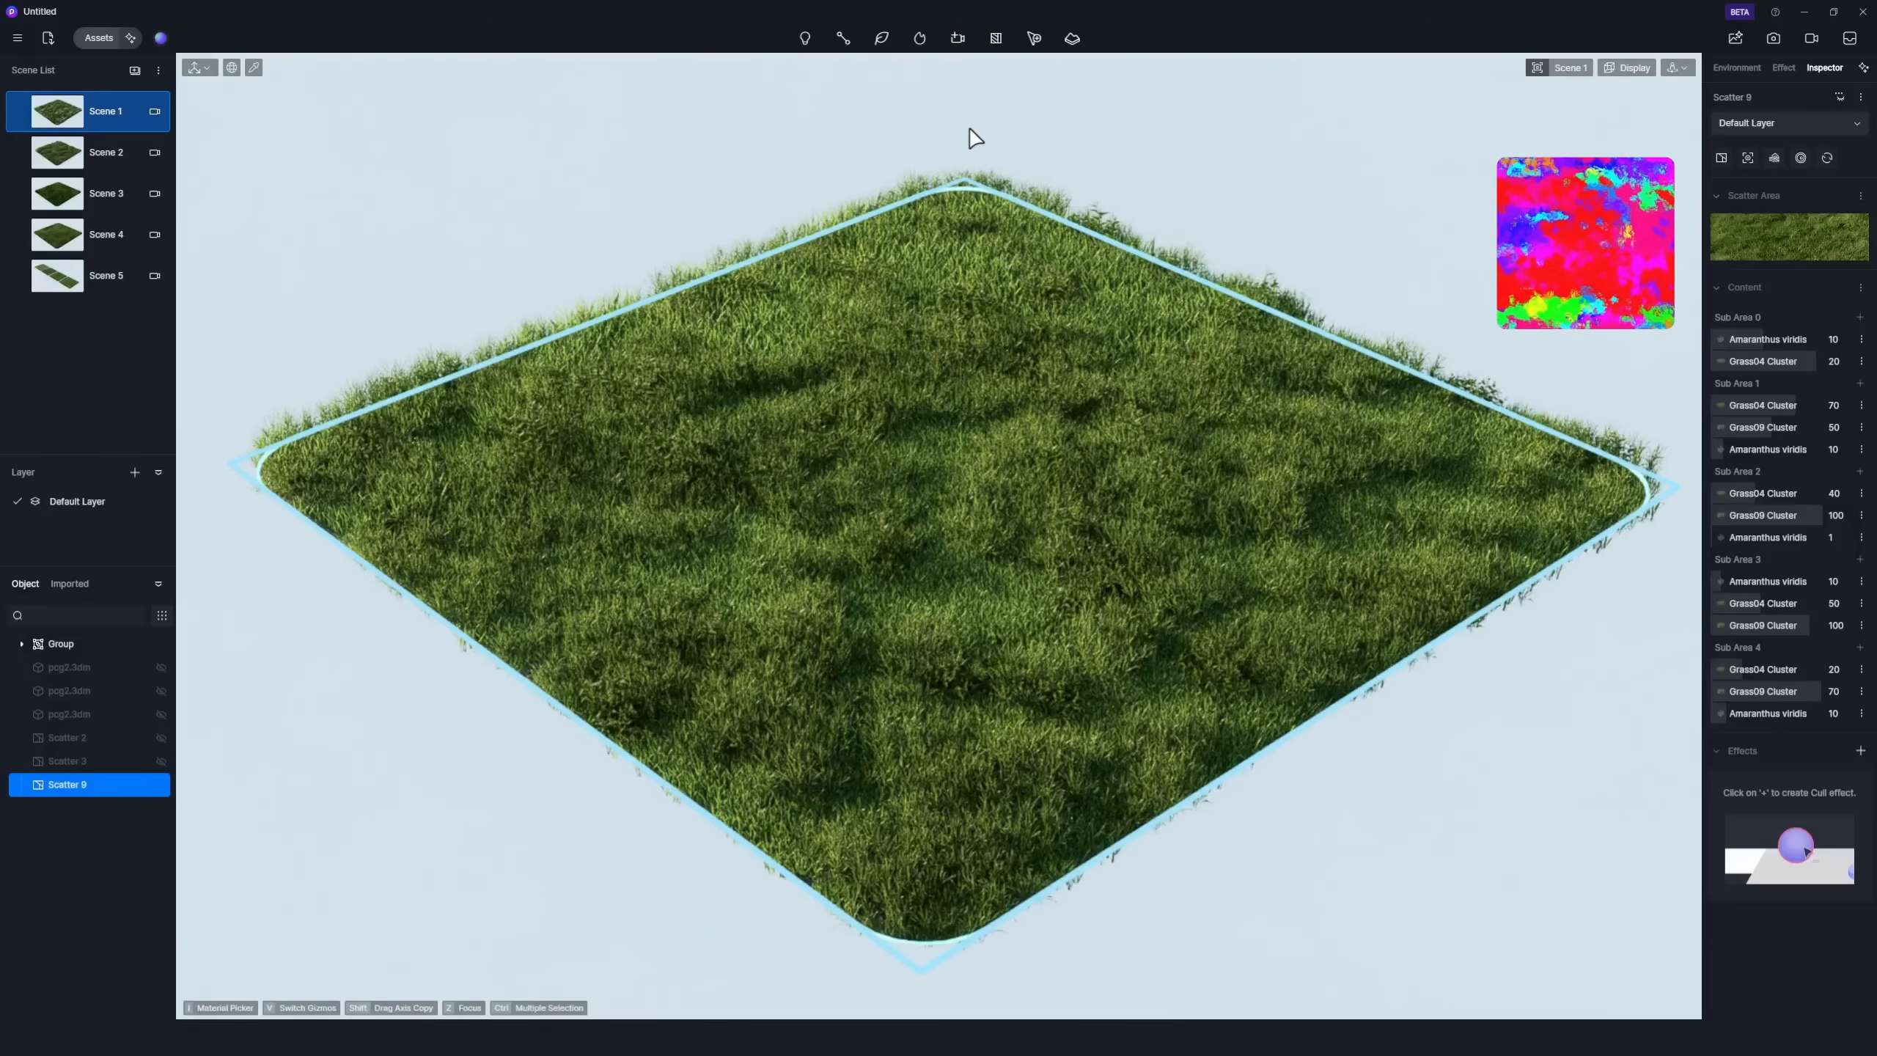
Replace Sub Area 1's Grass09 Cluster with Koeleria macrantha 06 from Ornamental Grass.
{"action": "left_click", "coordinate": [1767, 339]}
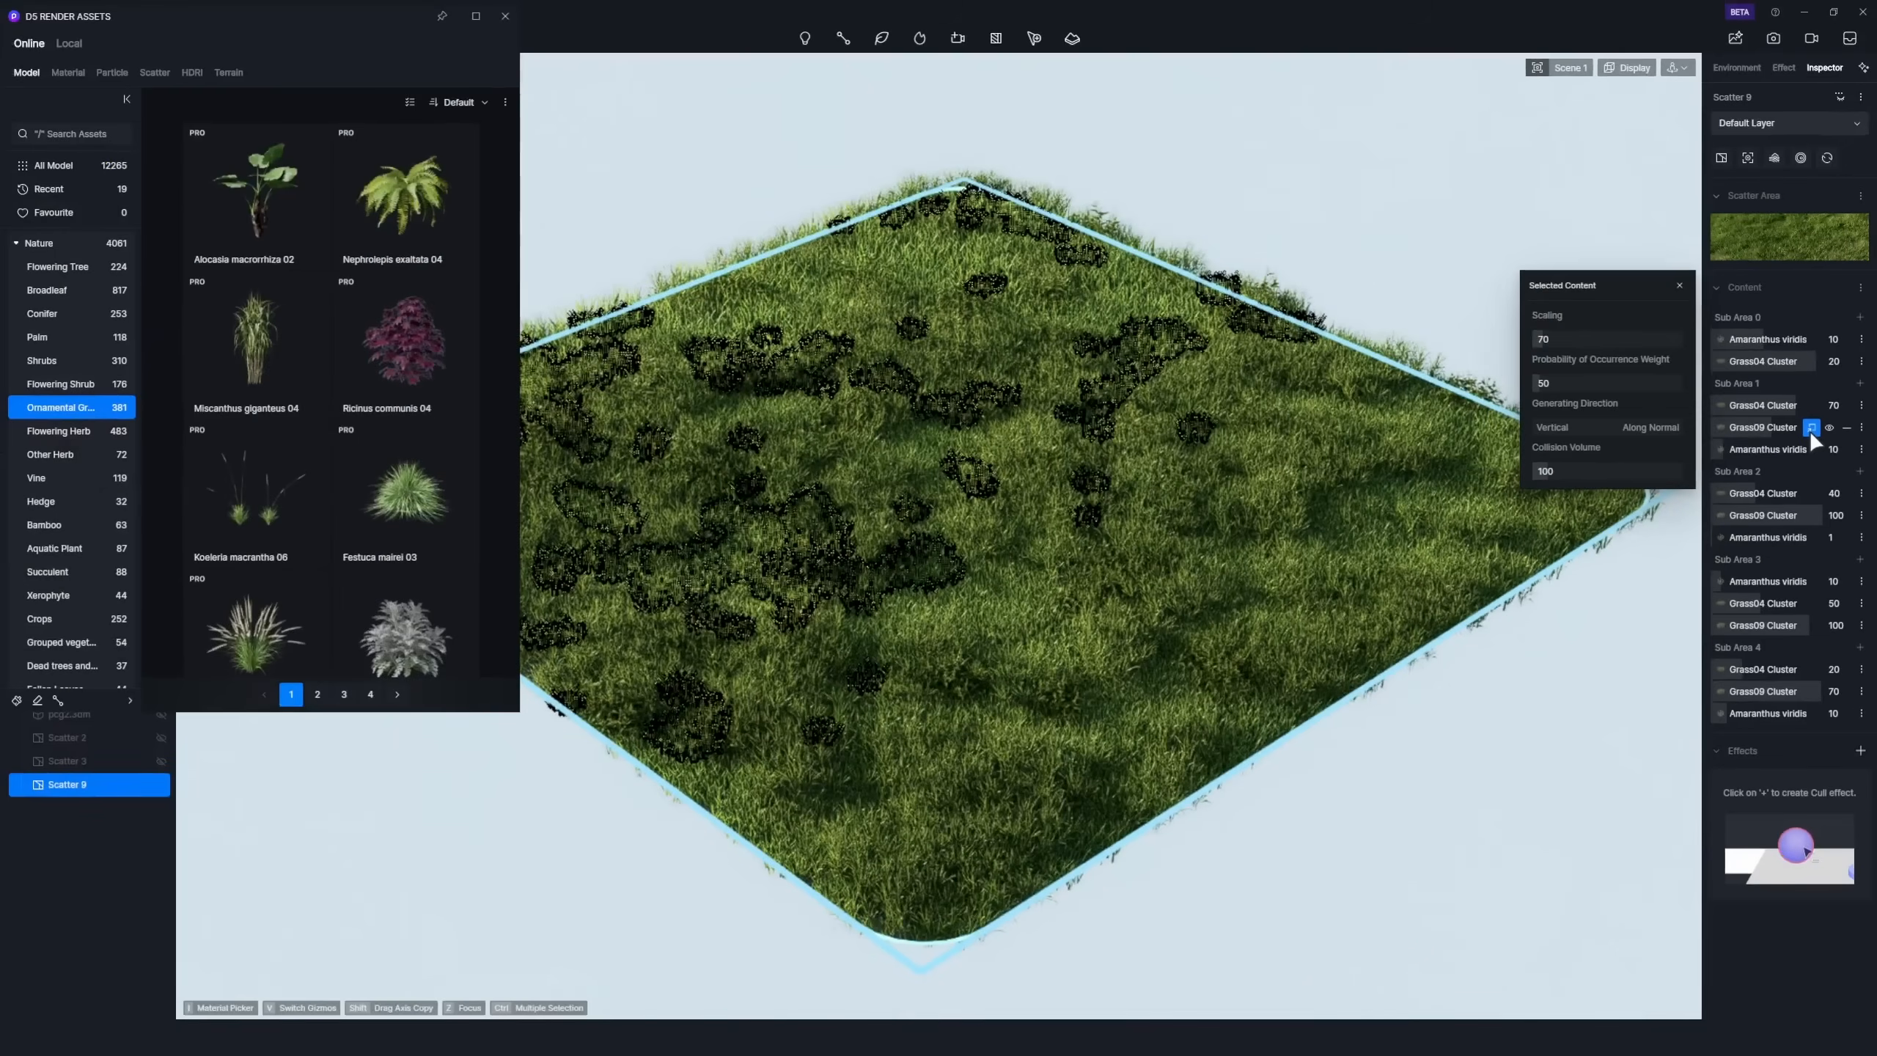
{"action": "left_click", "coordinate": [317, 695]}
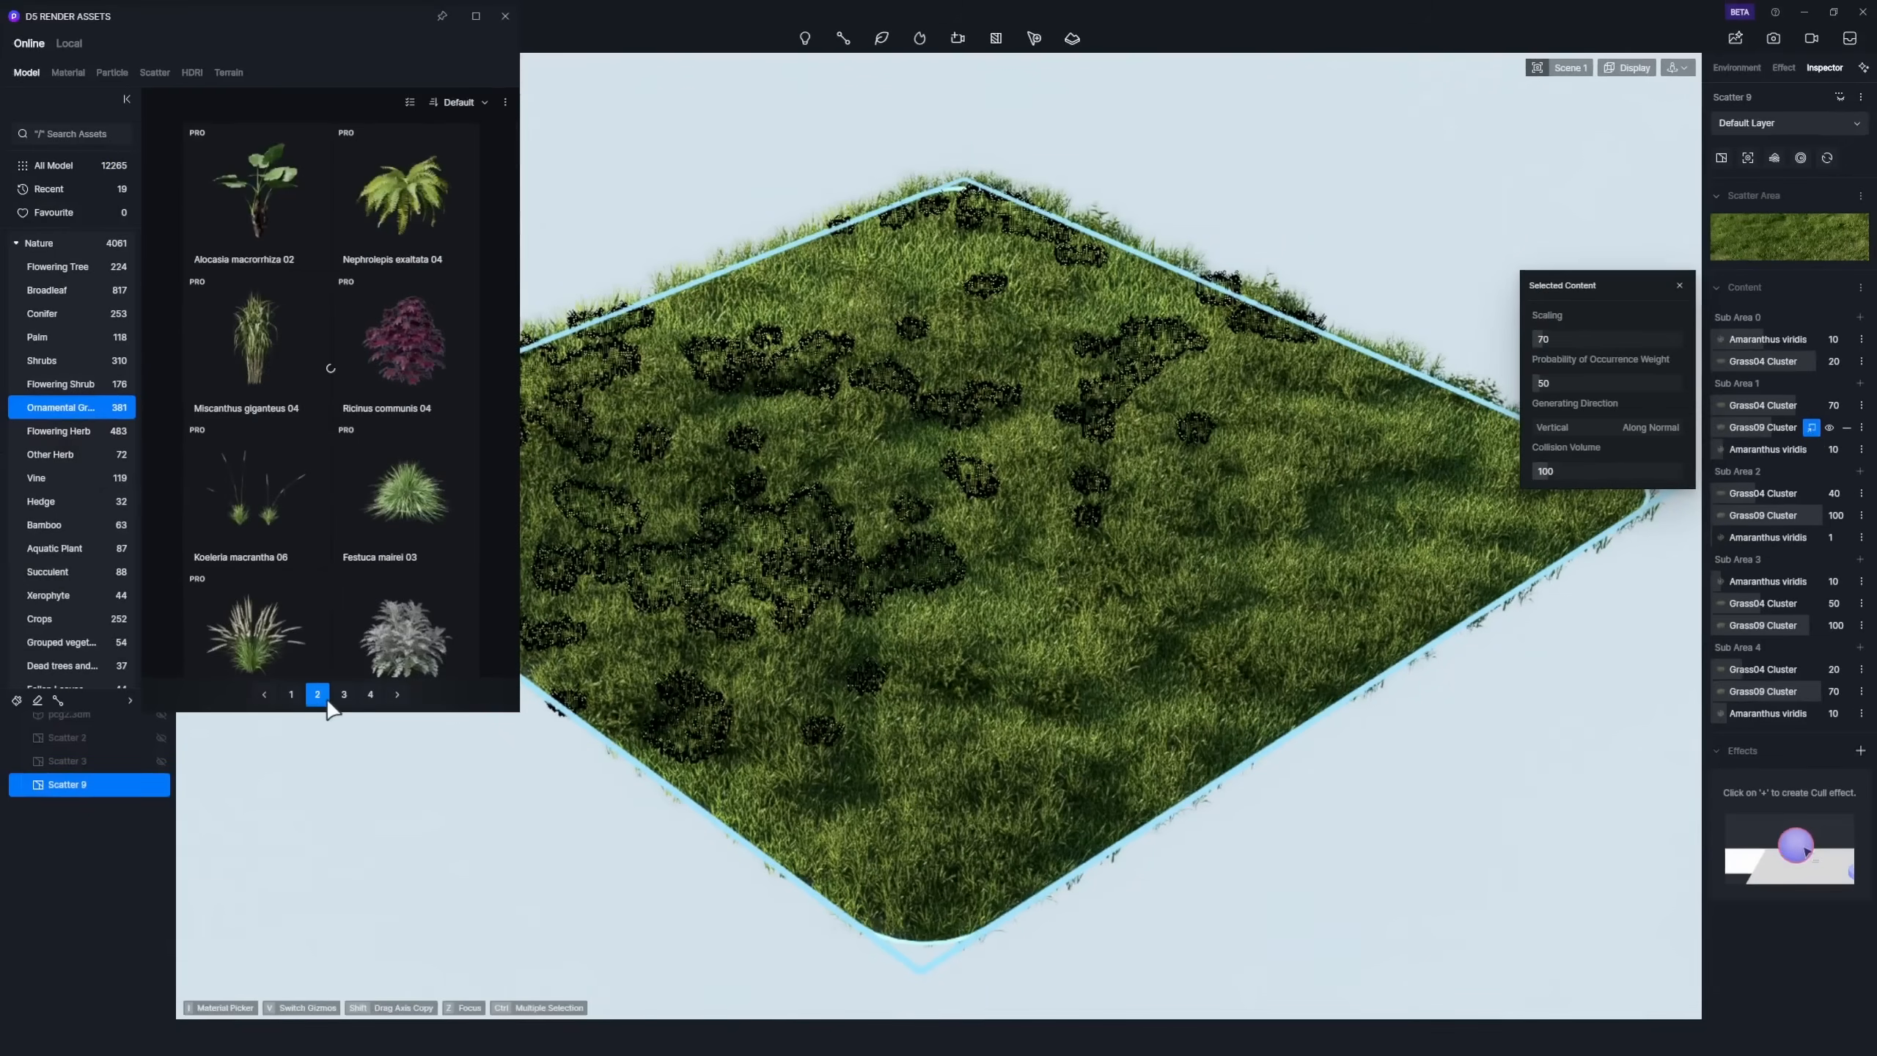
{"action": "scroll", "scroll_direction": "down", "scroll_amount": 3}
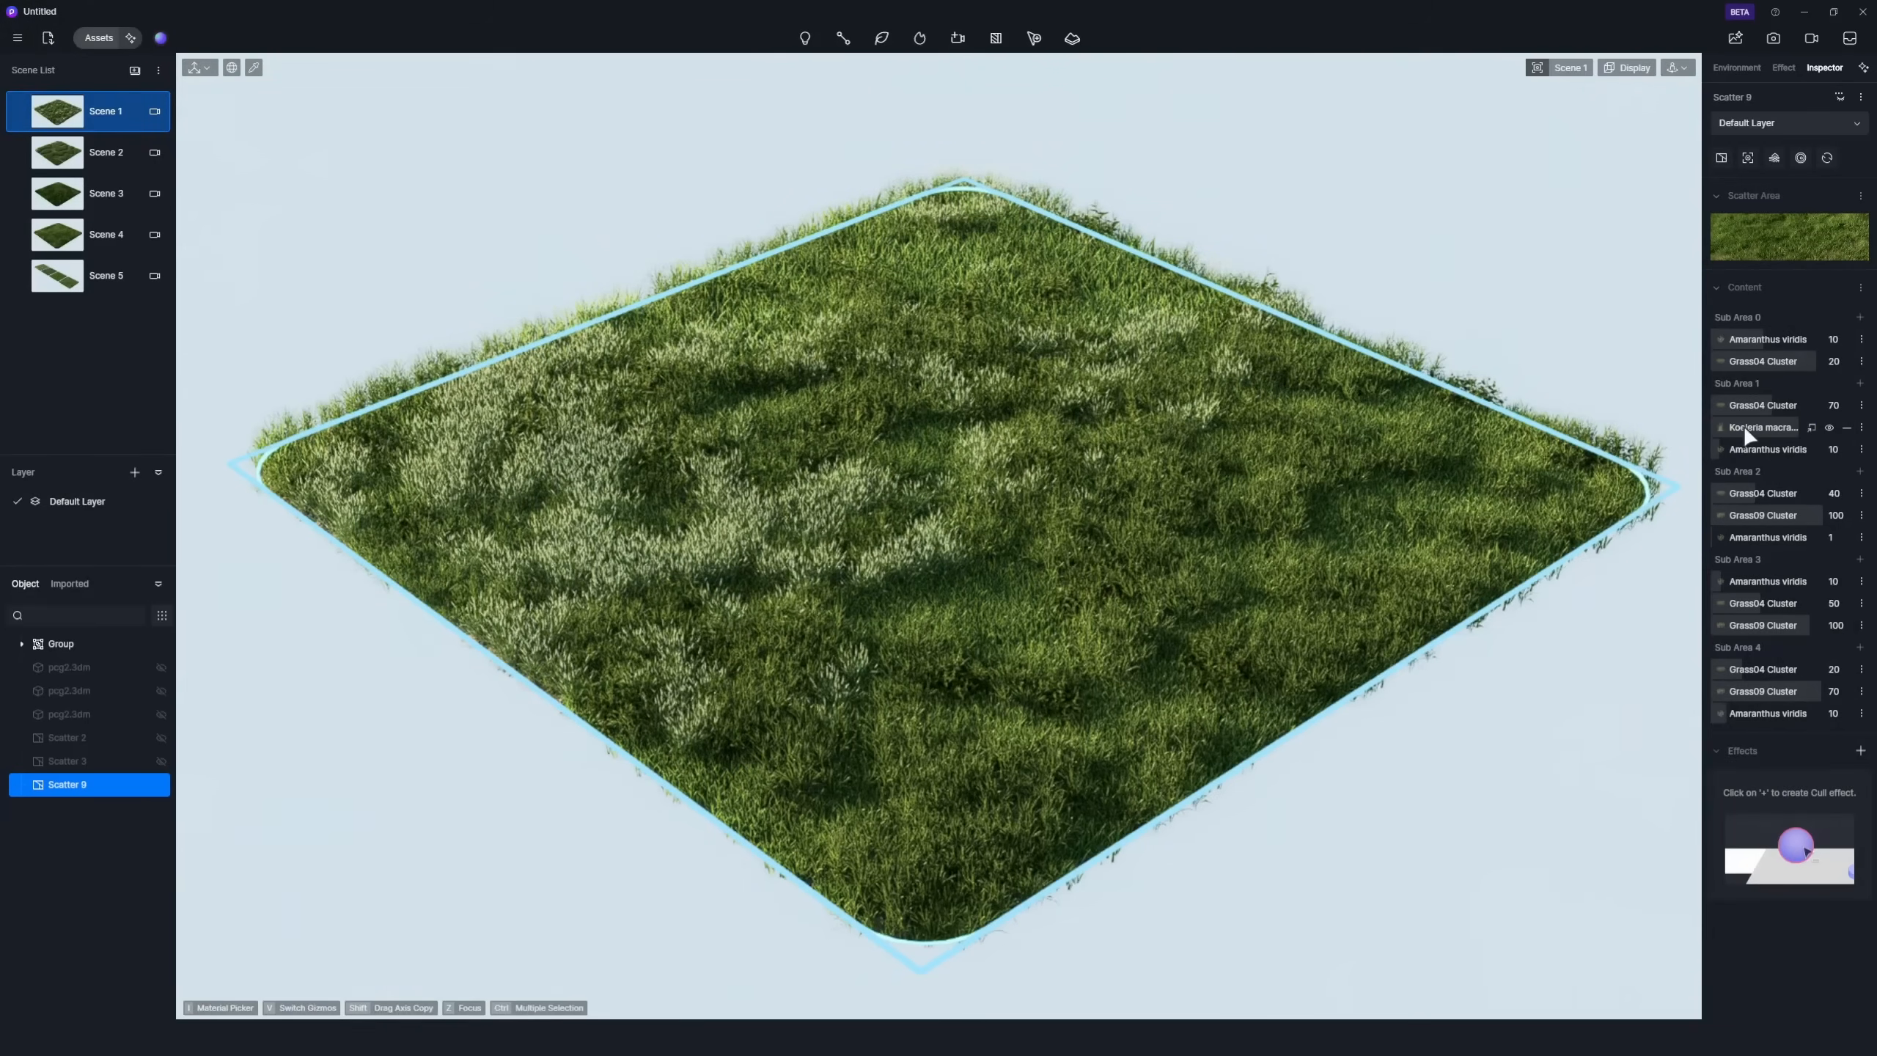
Set the Koeleria macrantha entry's Probability of Occurrence Weight to 150.
{"action": "left_click", "coordinate": [1761, 427]}
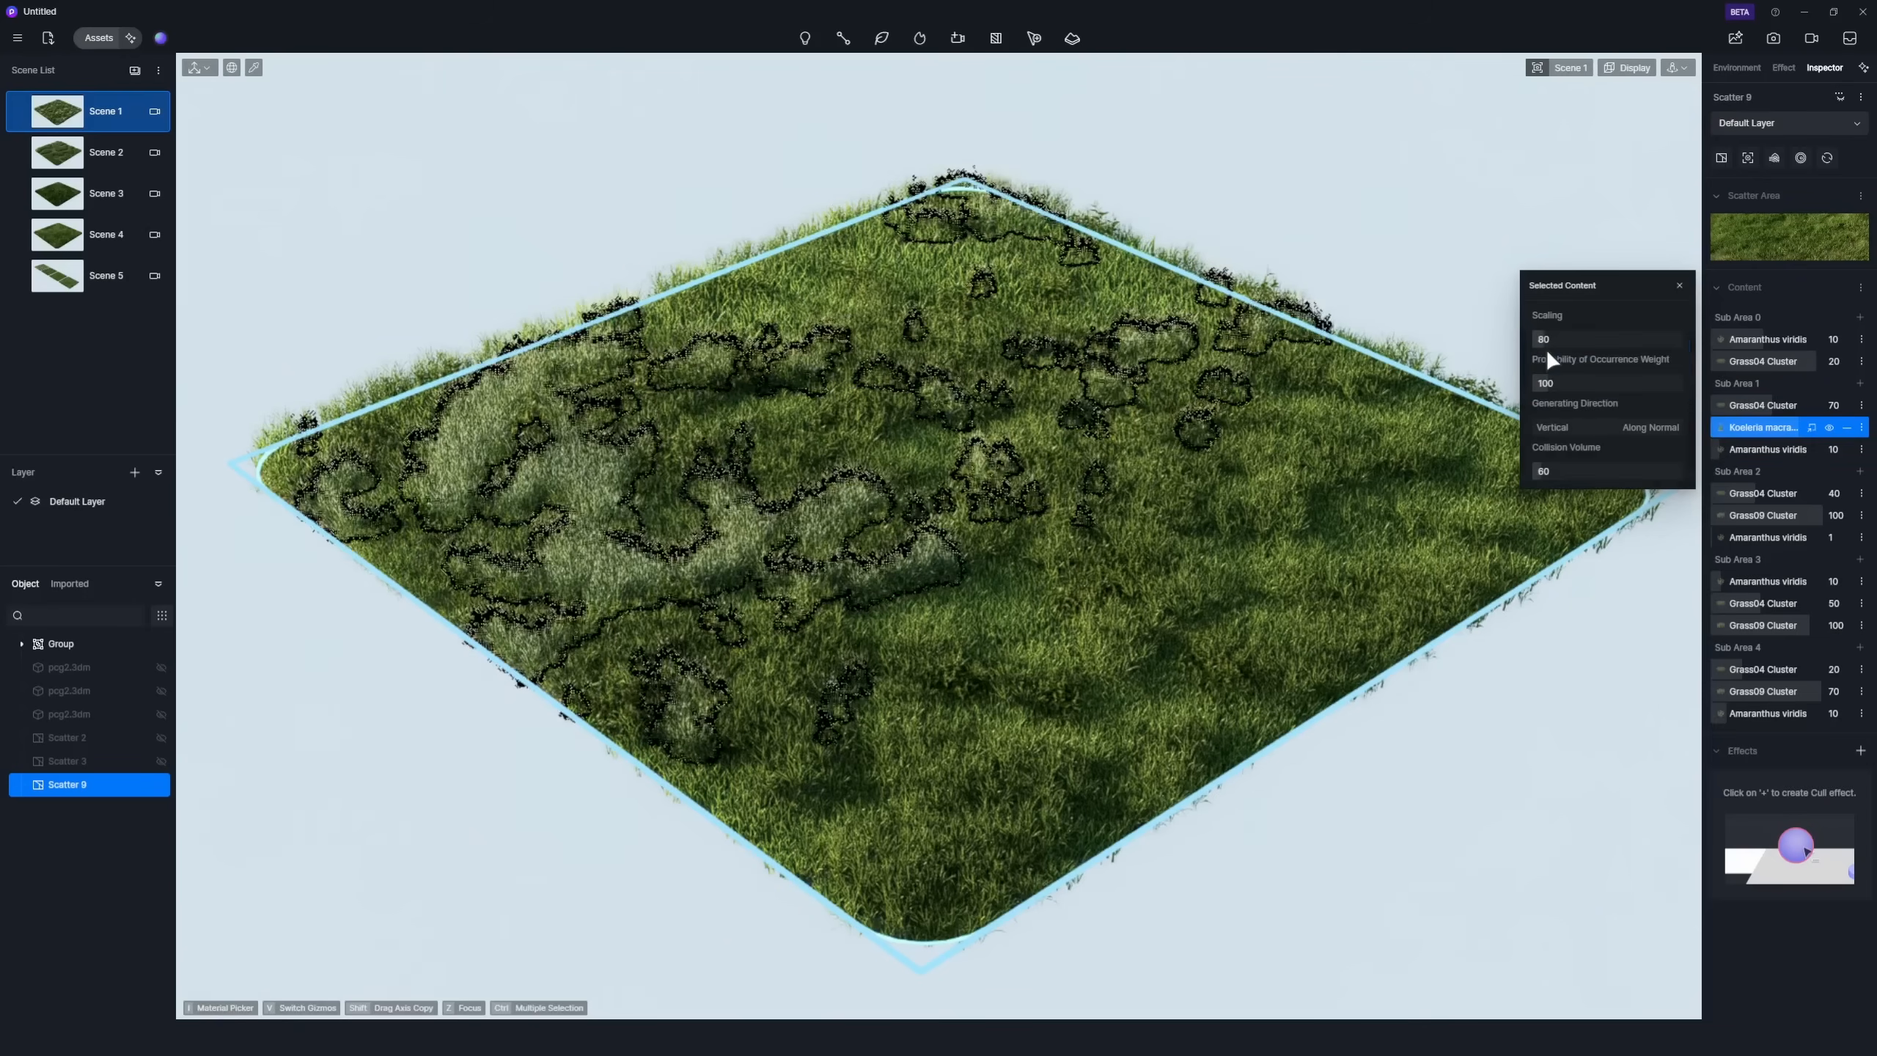
{"action": "left_click", "coordinate": [1607, 383]}
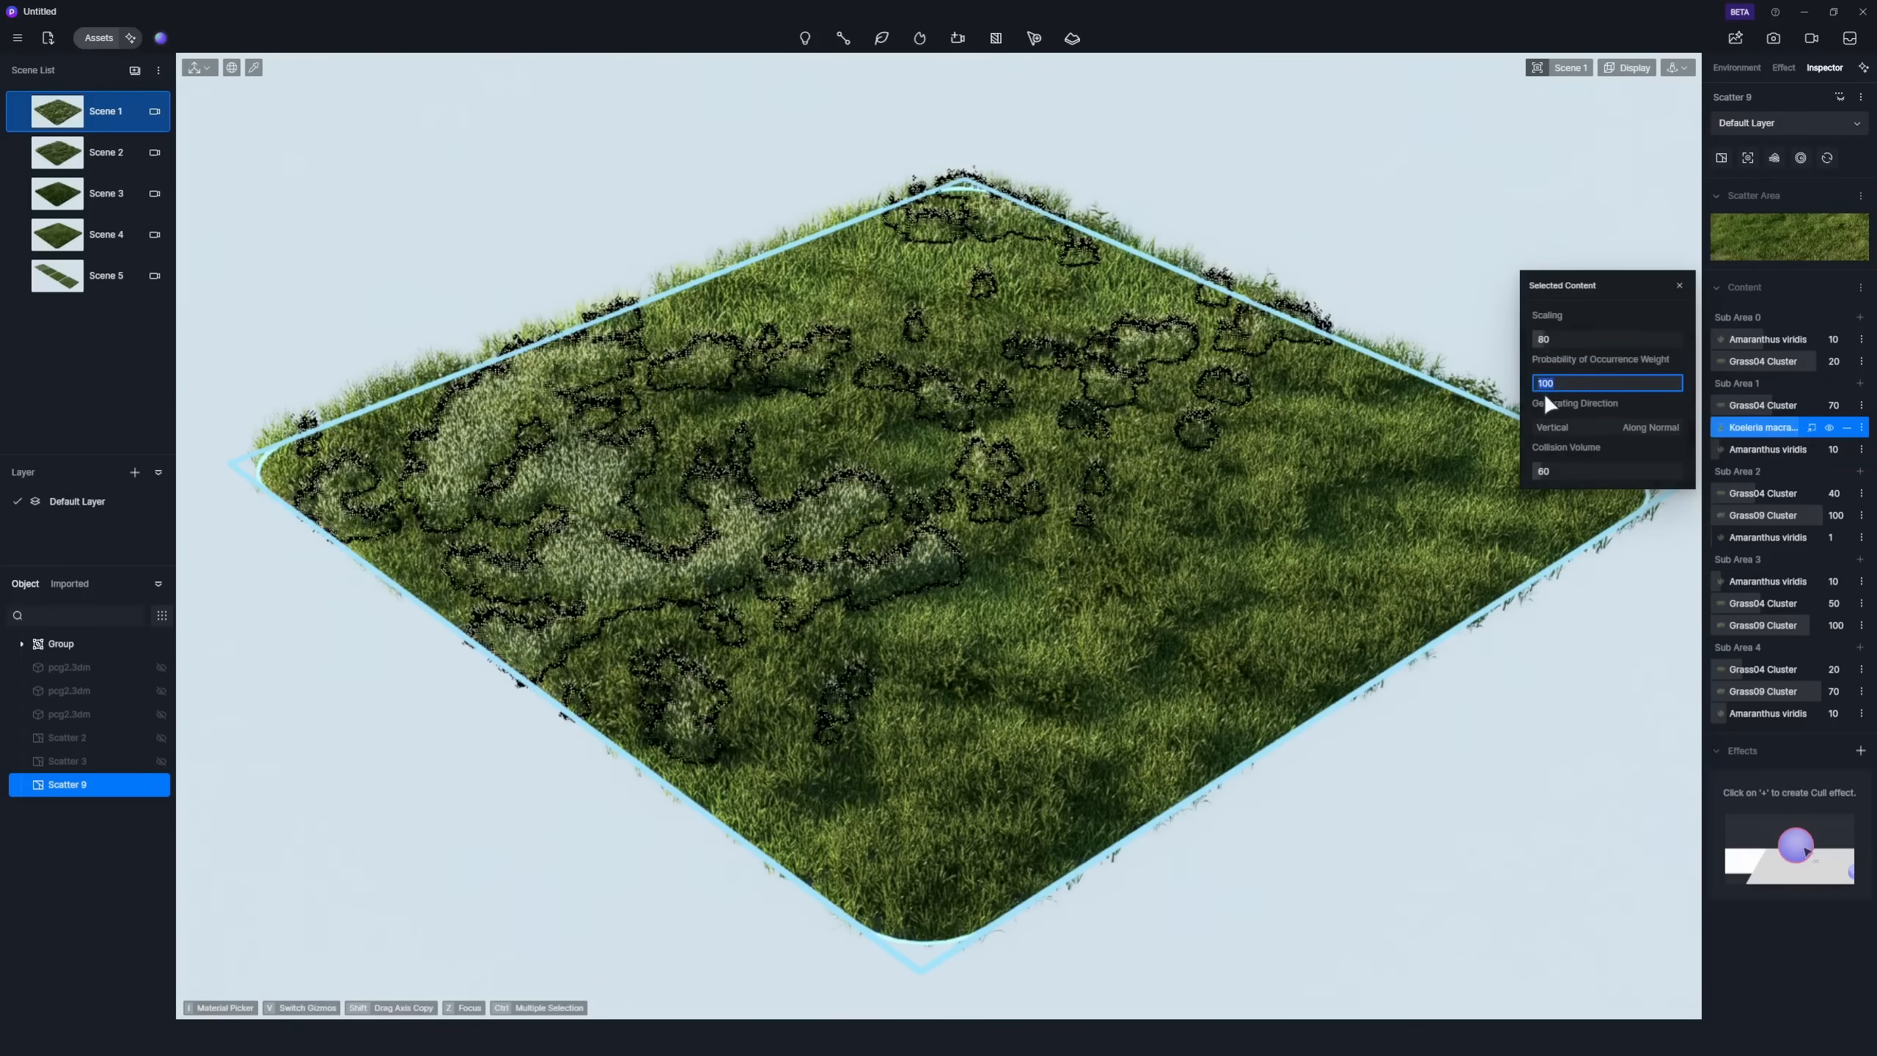
{"action": "type", "text": "150"}
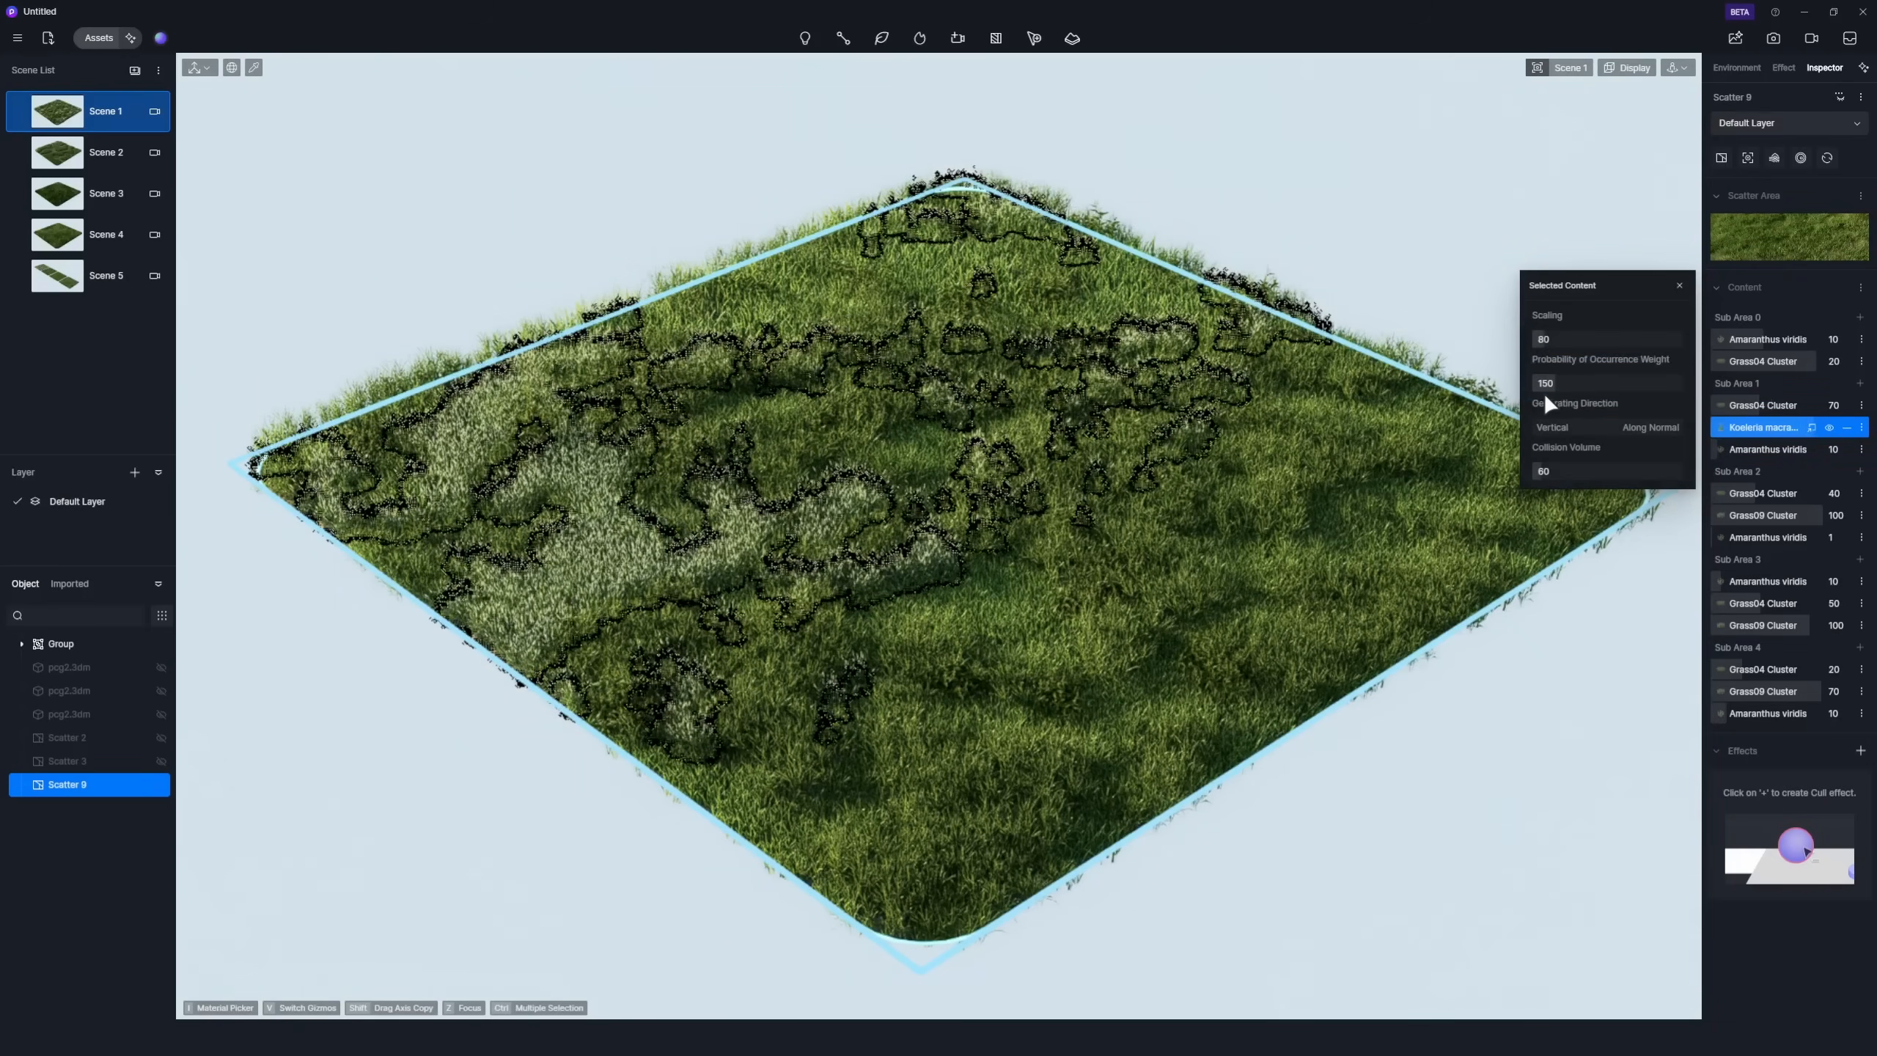
{"action": "left_click", "coordinate": [1679, 285]}
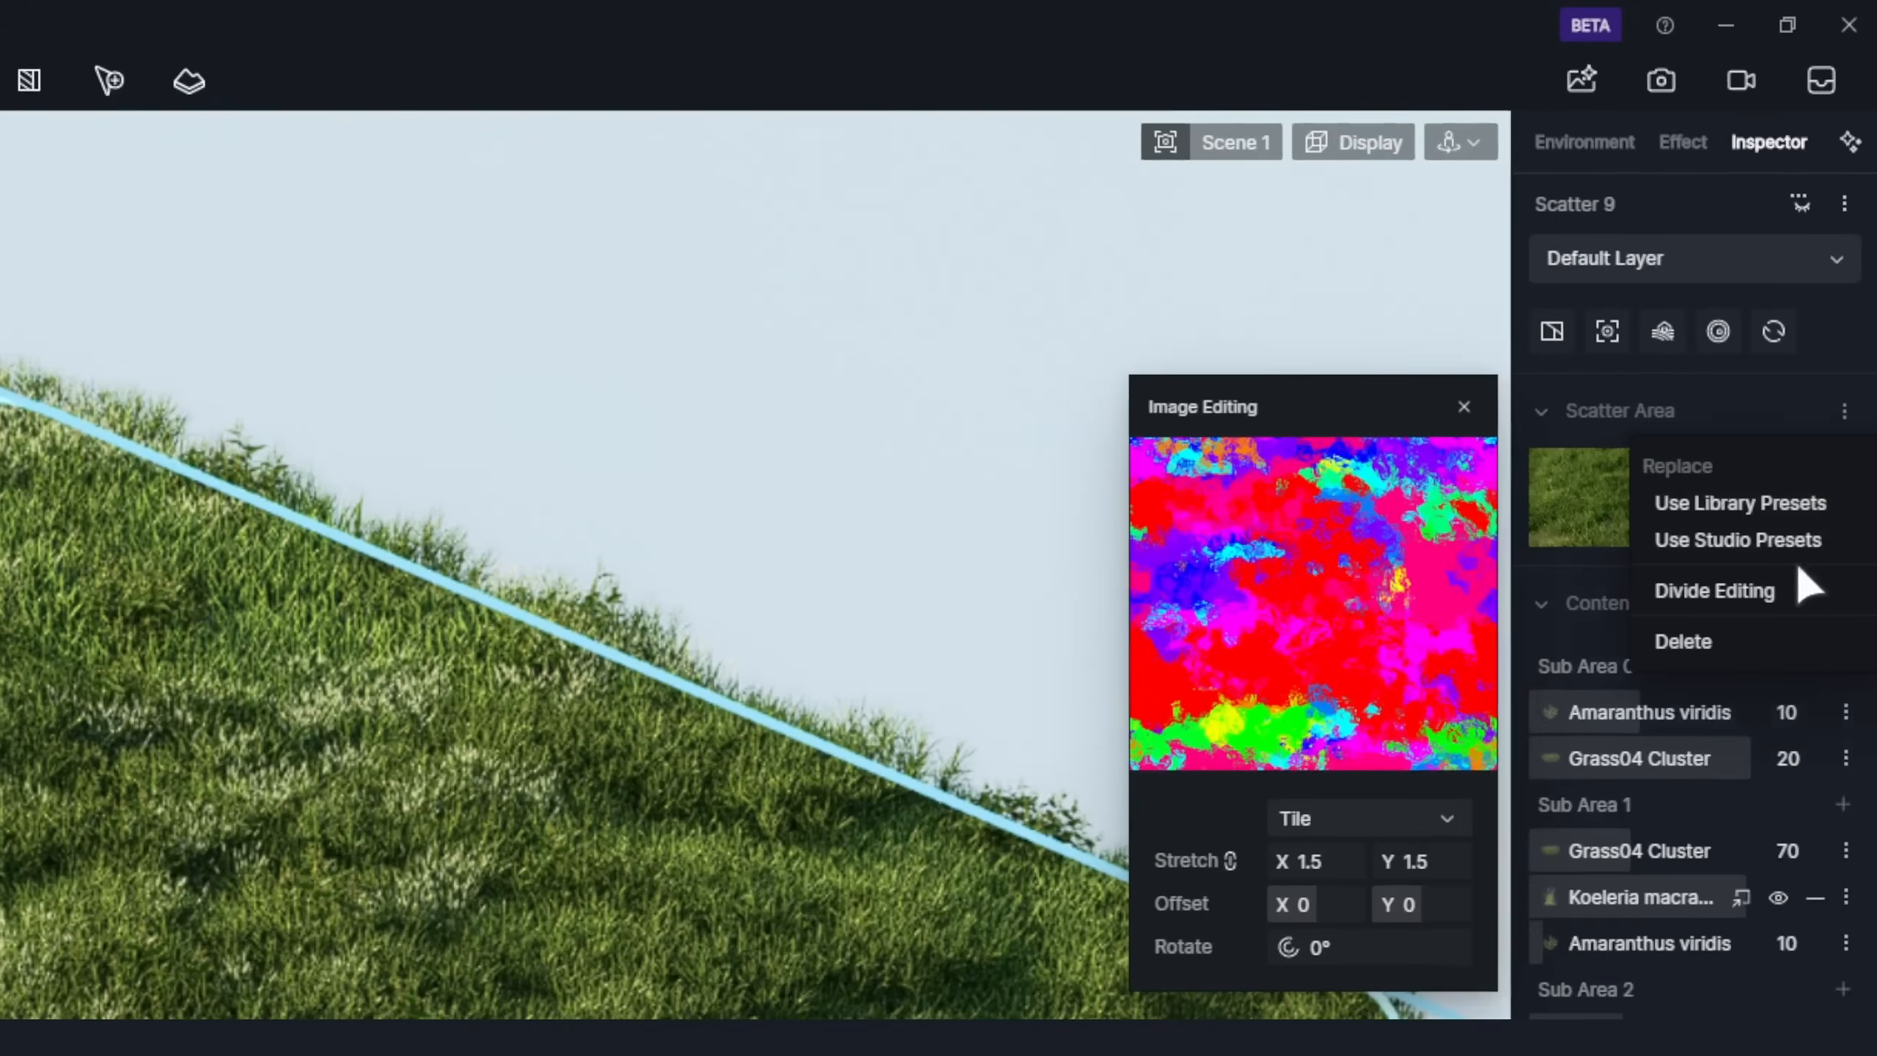
Map the sub-area division image by UV with Stretch 2 on X and Y.
{"action": "left_click", "coordinate": [1714, 590]}
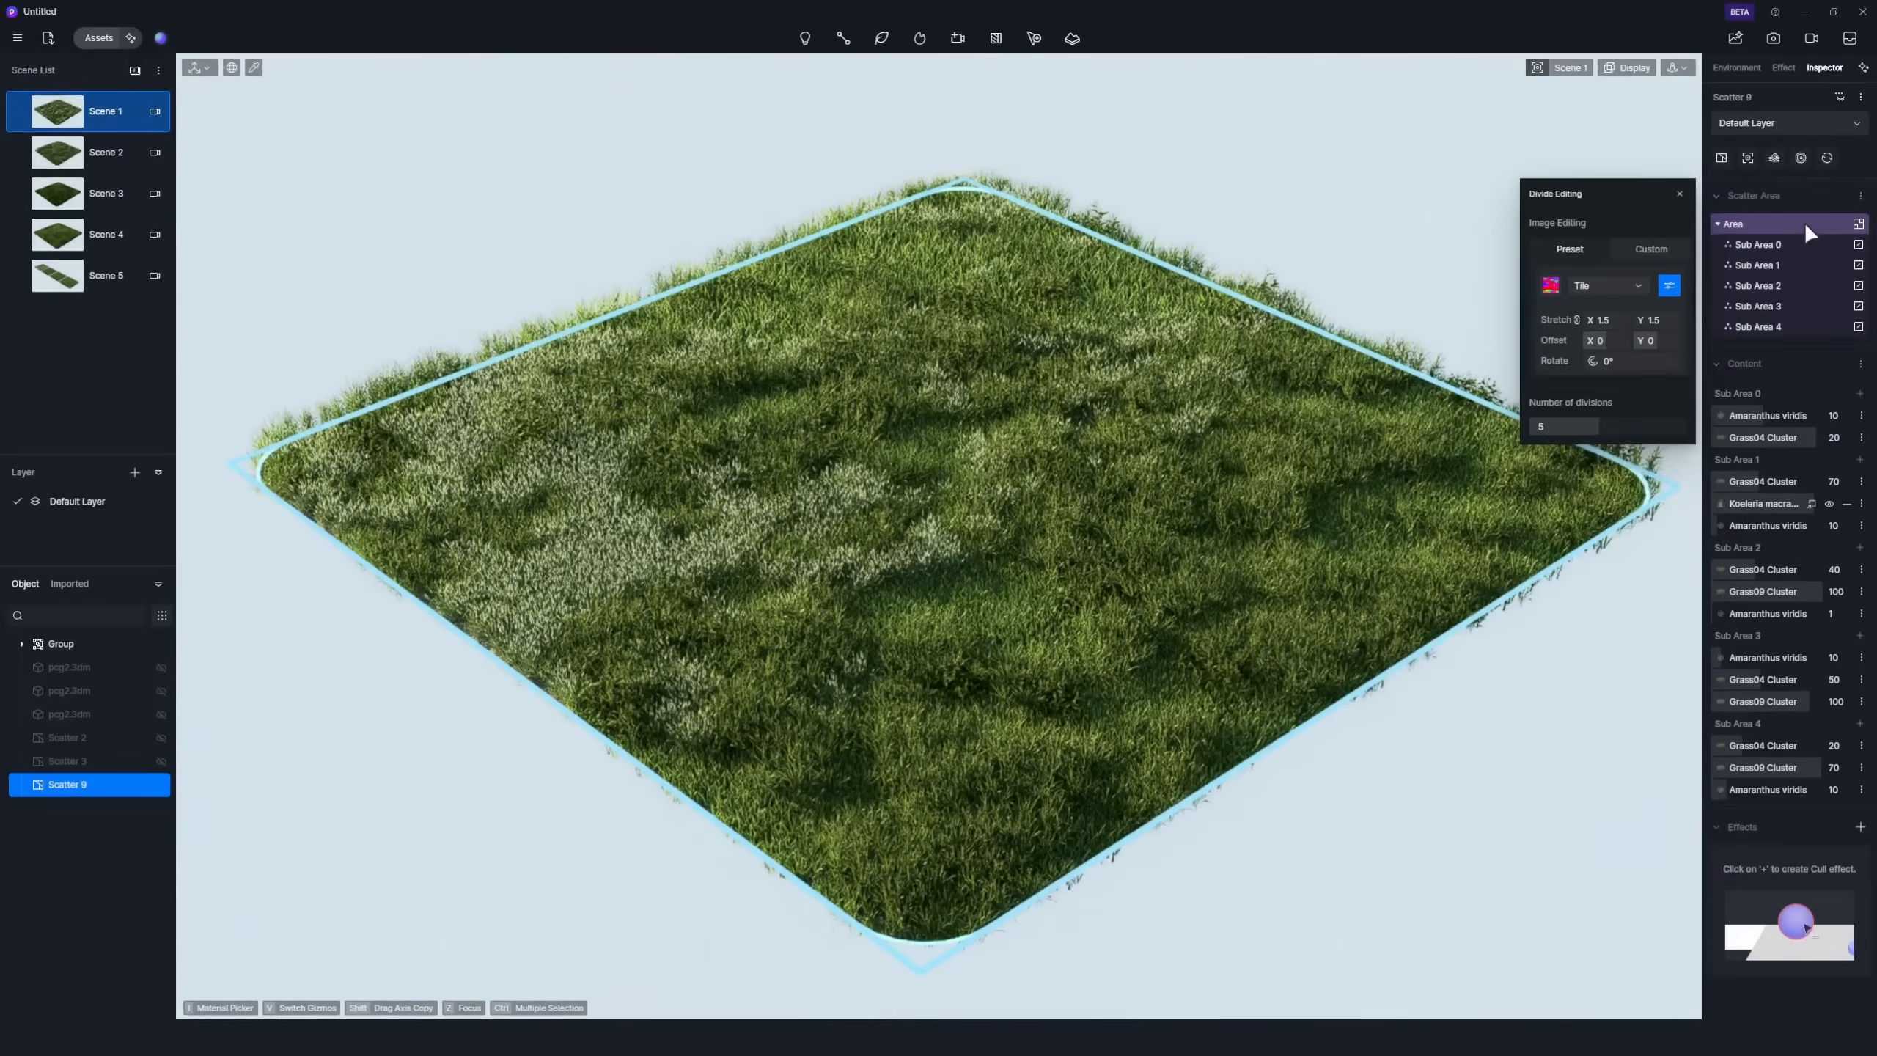
{"action": "left_click", "coordinate": [1550, 286]}
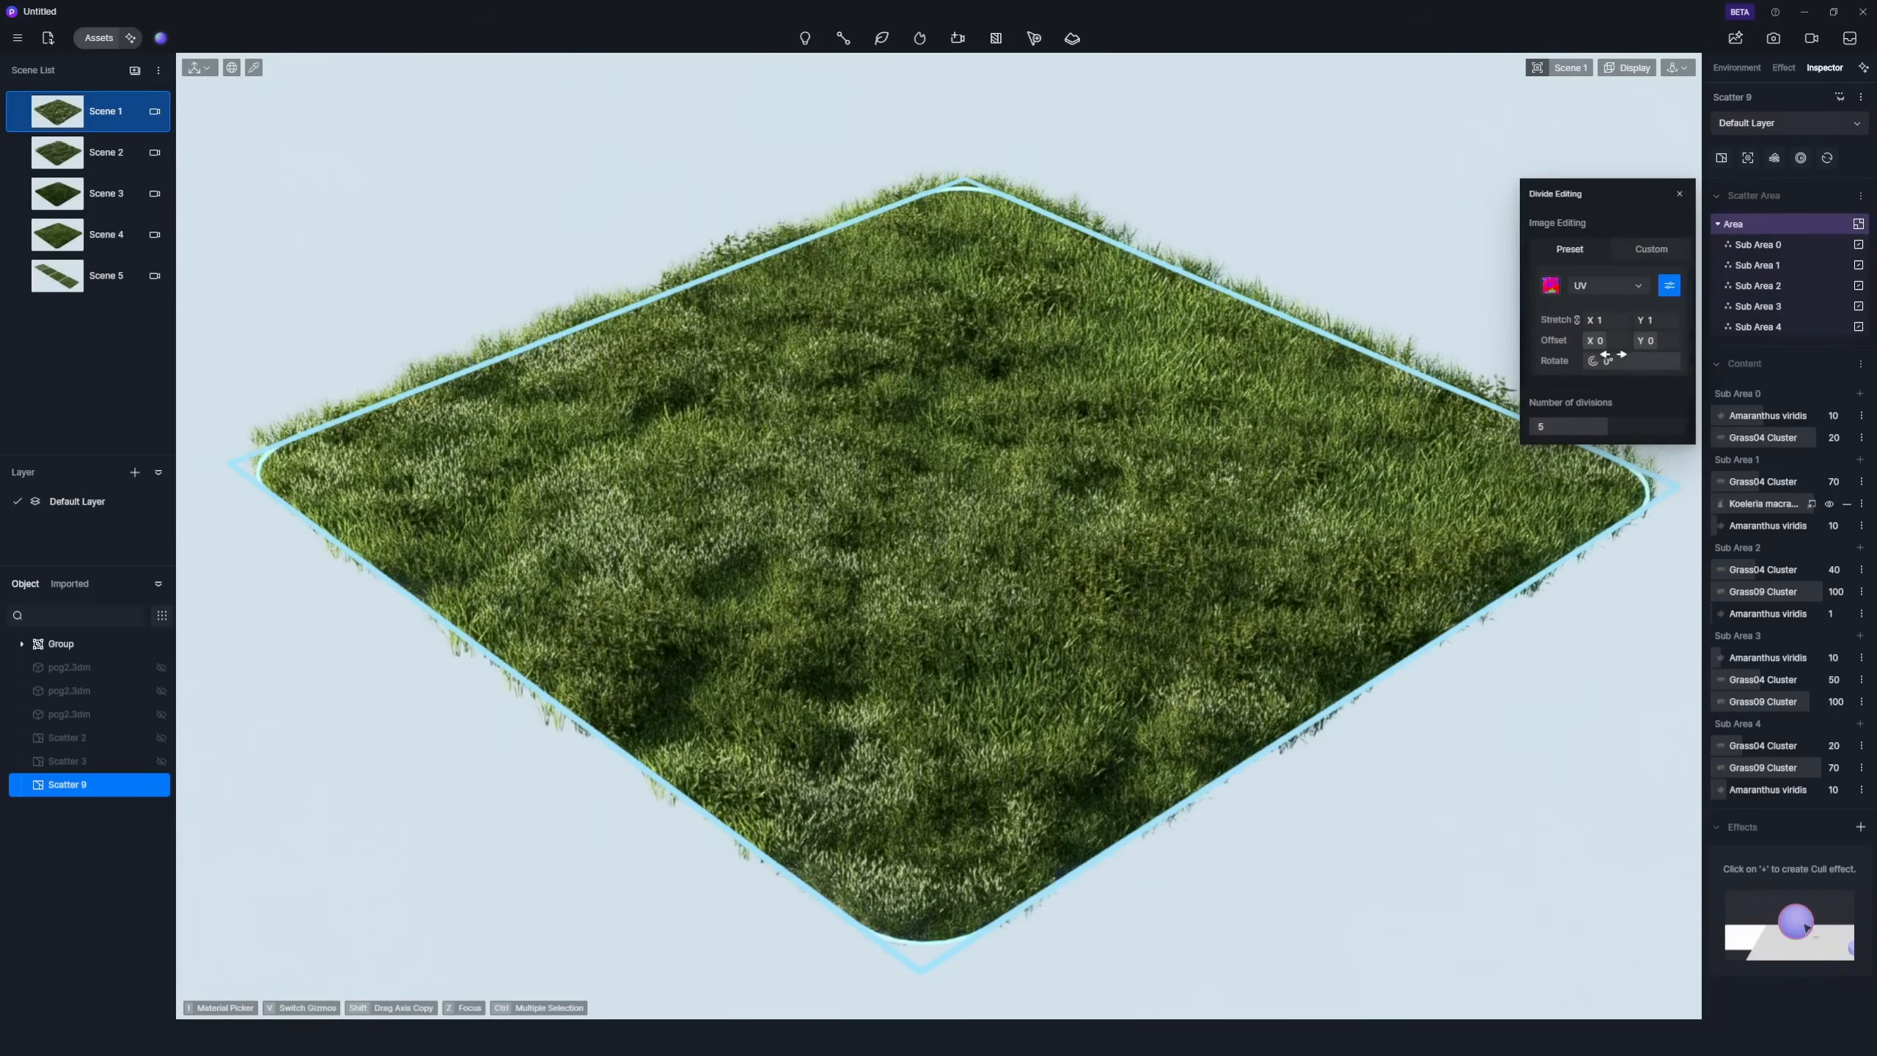
{"action": "left_click", "coordinate": [1605, 320]}
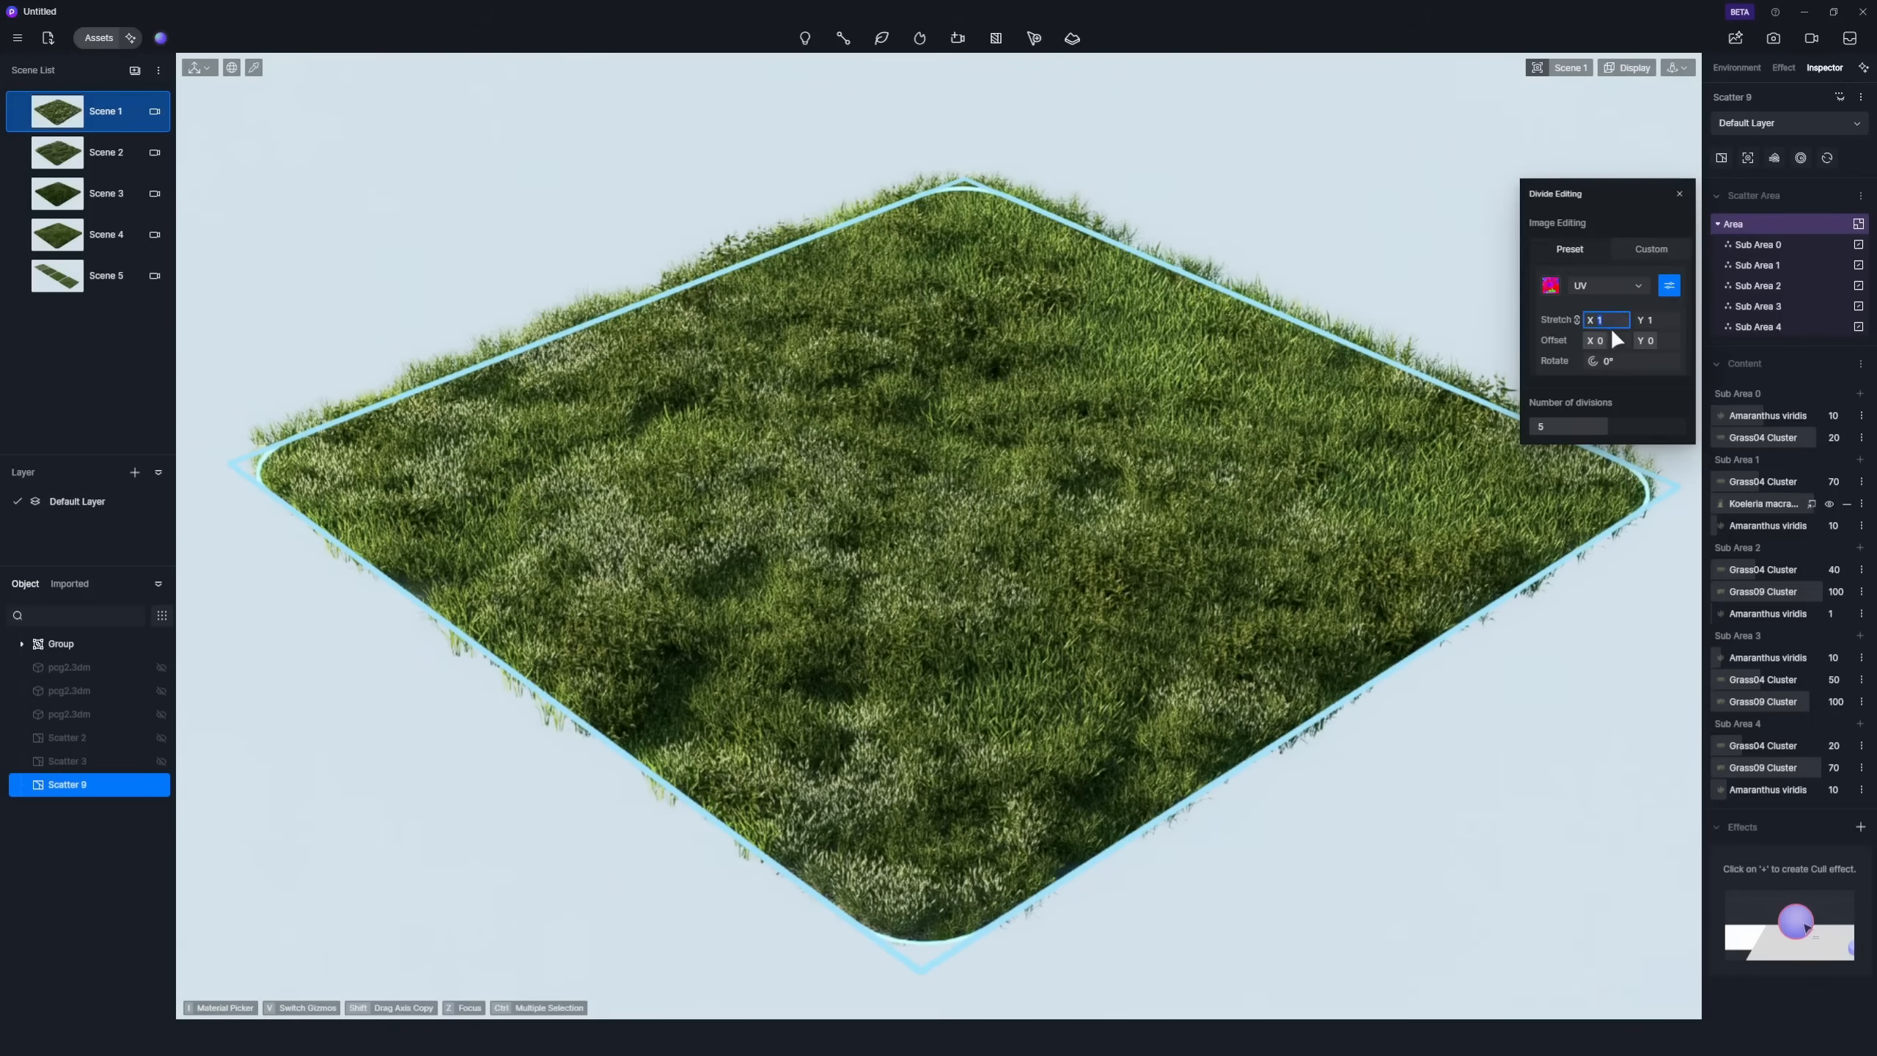
{"action": "type", "text": "2"}
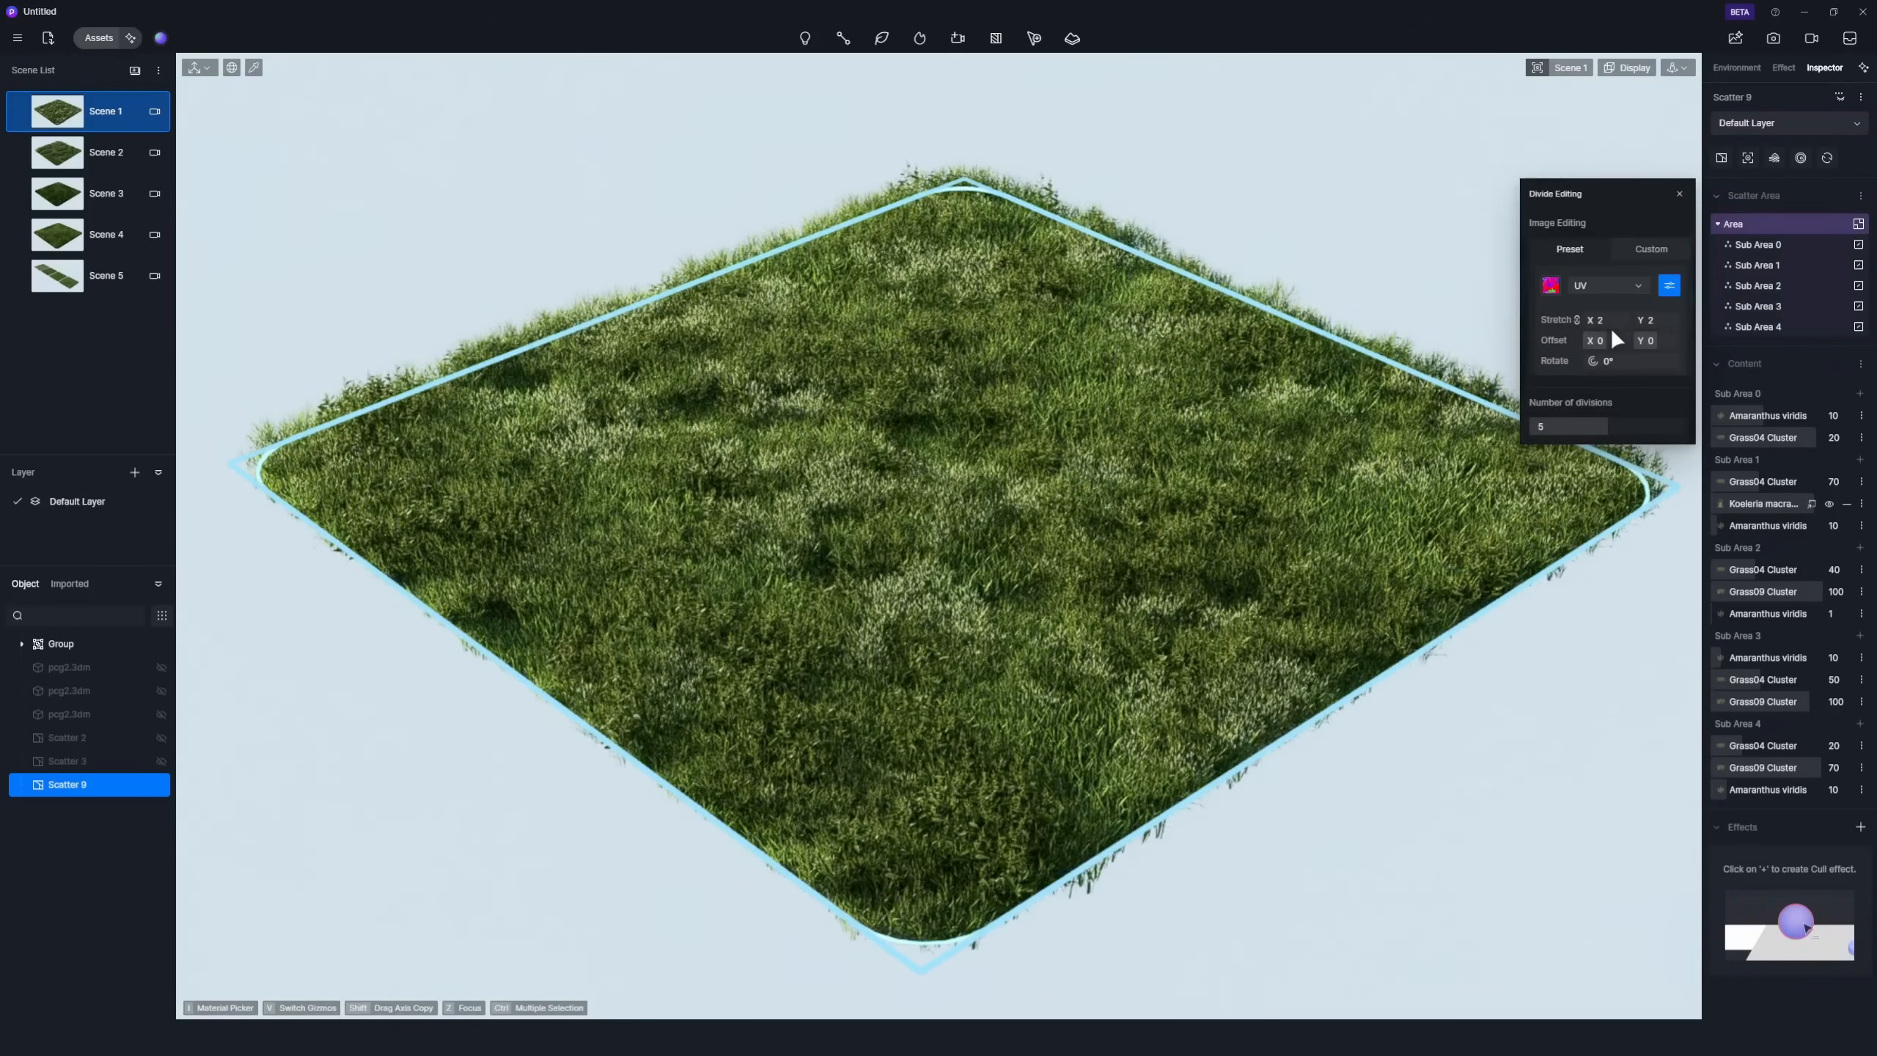
{"action": "left_click", "coordinate": [1680, 193]}
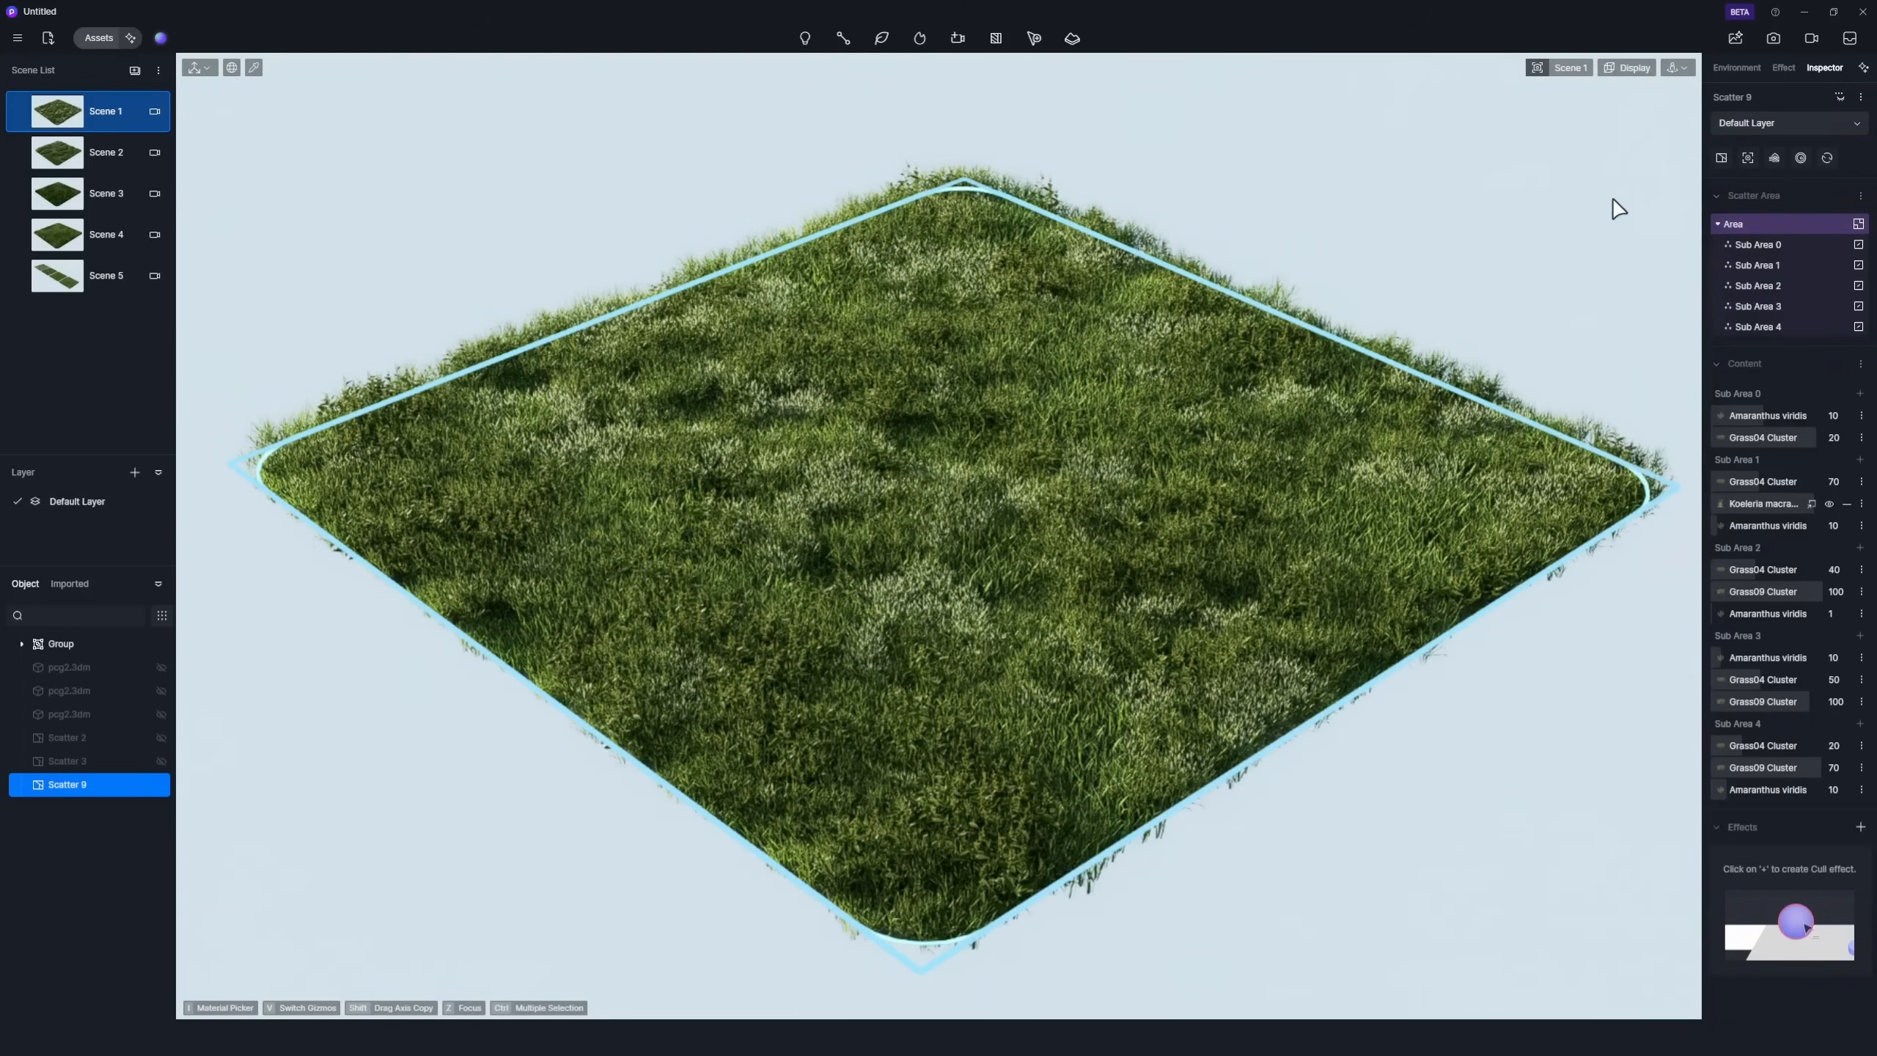
Browse the Scatter > Lawn Landscape presets in the Assets library.
{"action": "left_click", "coordinate": [99, 38]}
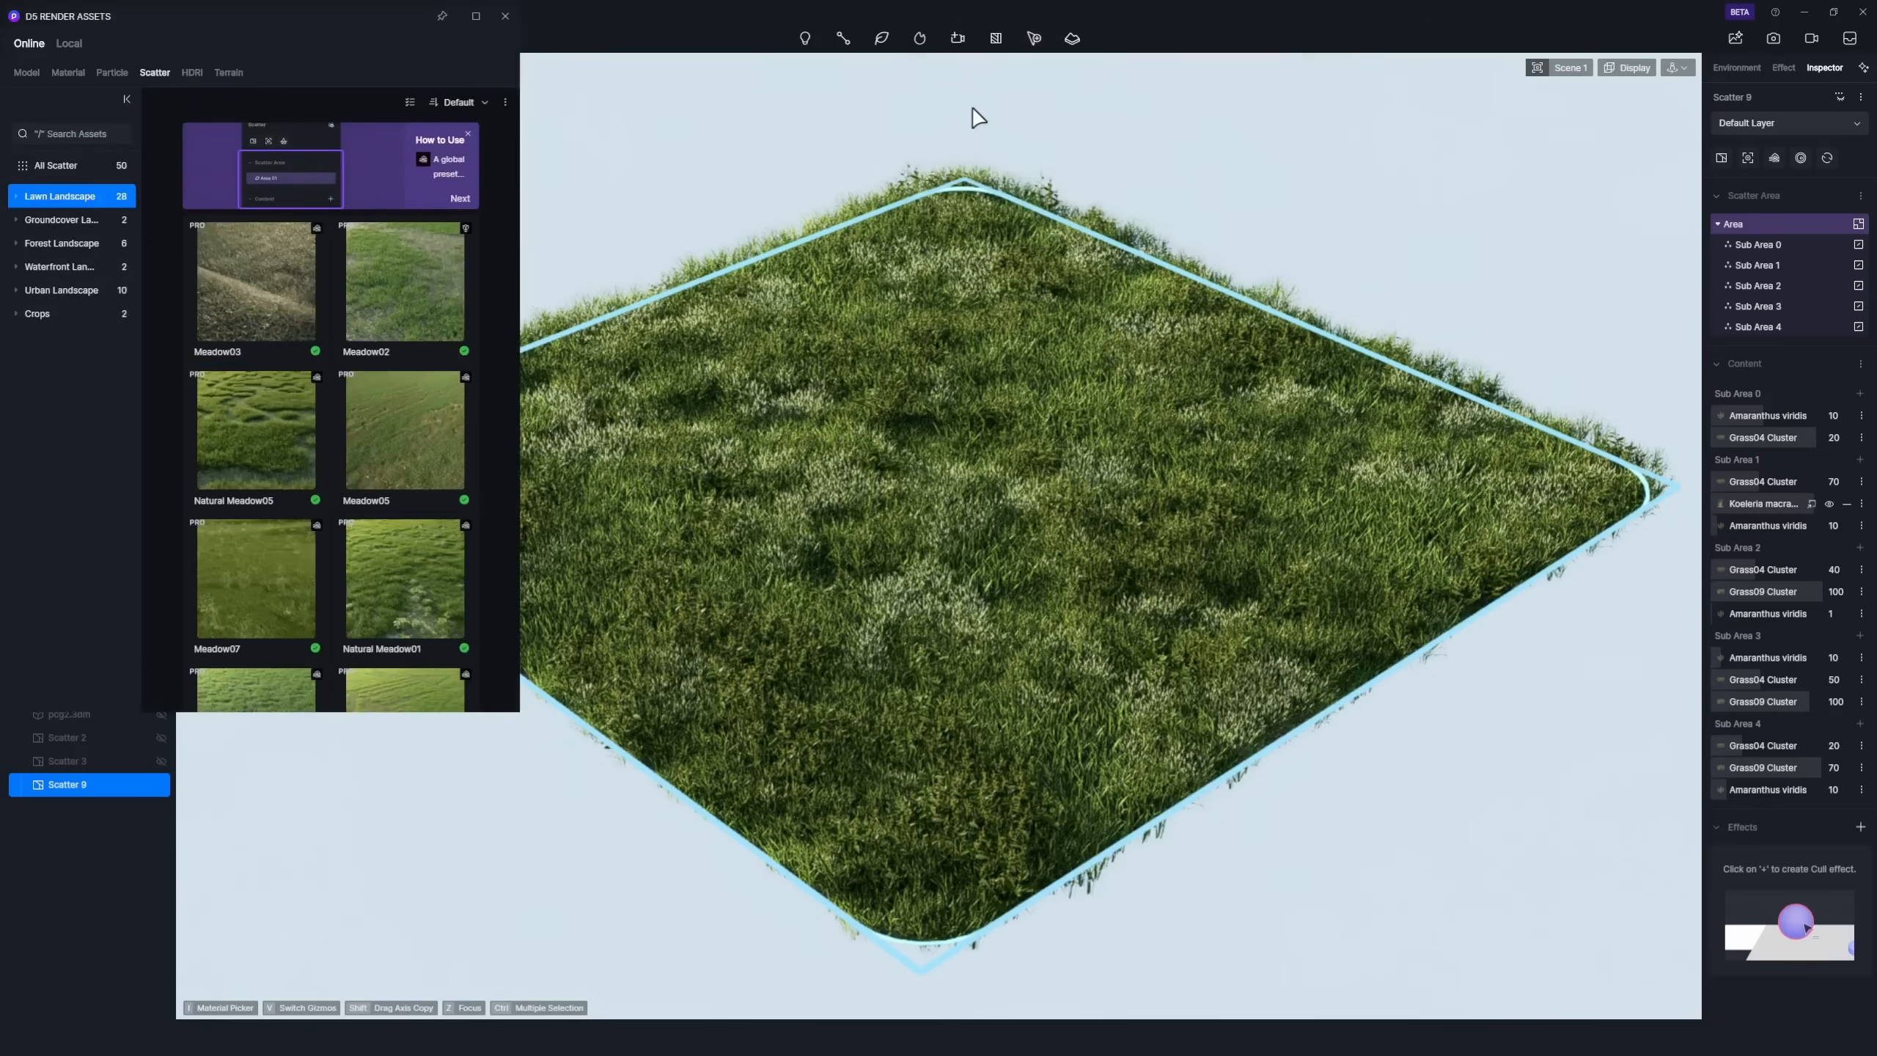
{"action": "scroll", "scroll_direction": "down", "scroll_amount": 3}
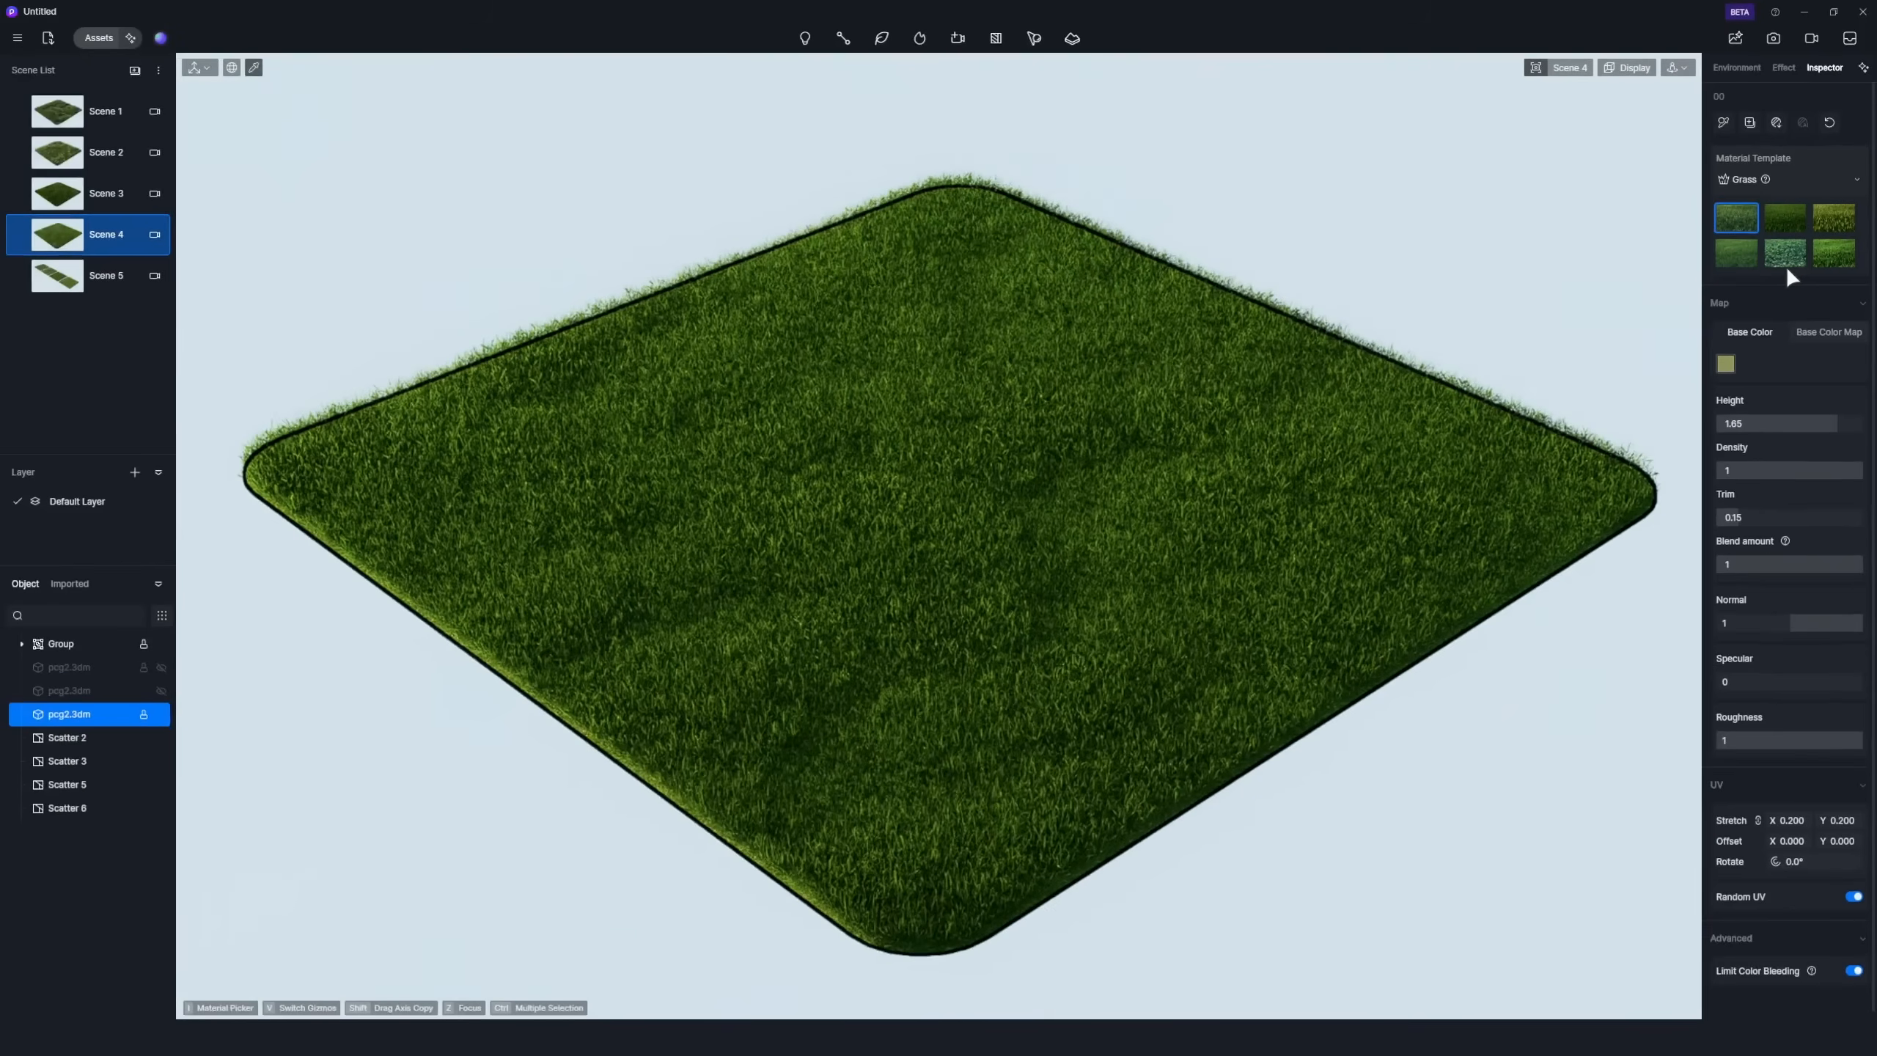
Apply the third Grass material template and adjust its base colour brightness.
{"action": "left_click", "coordinate": [1832, 217]}
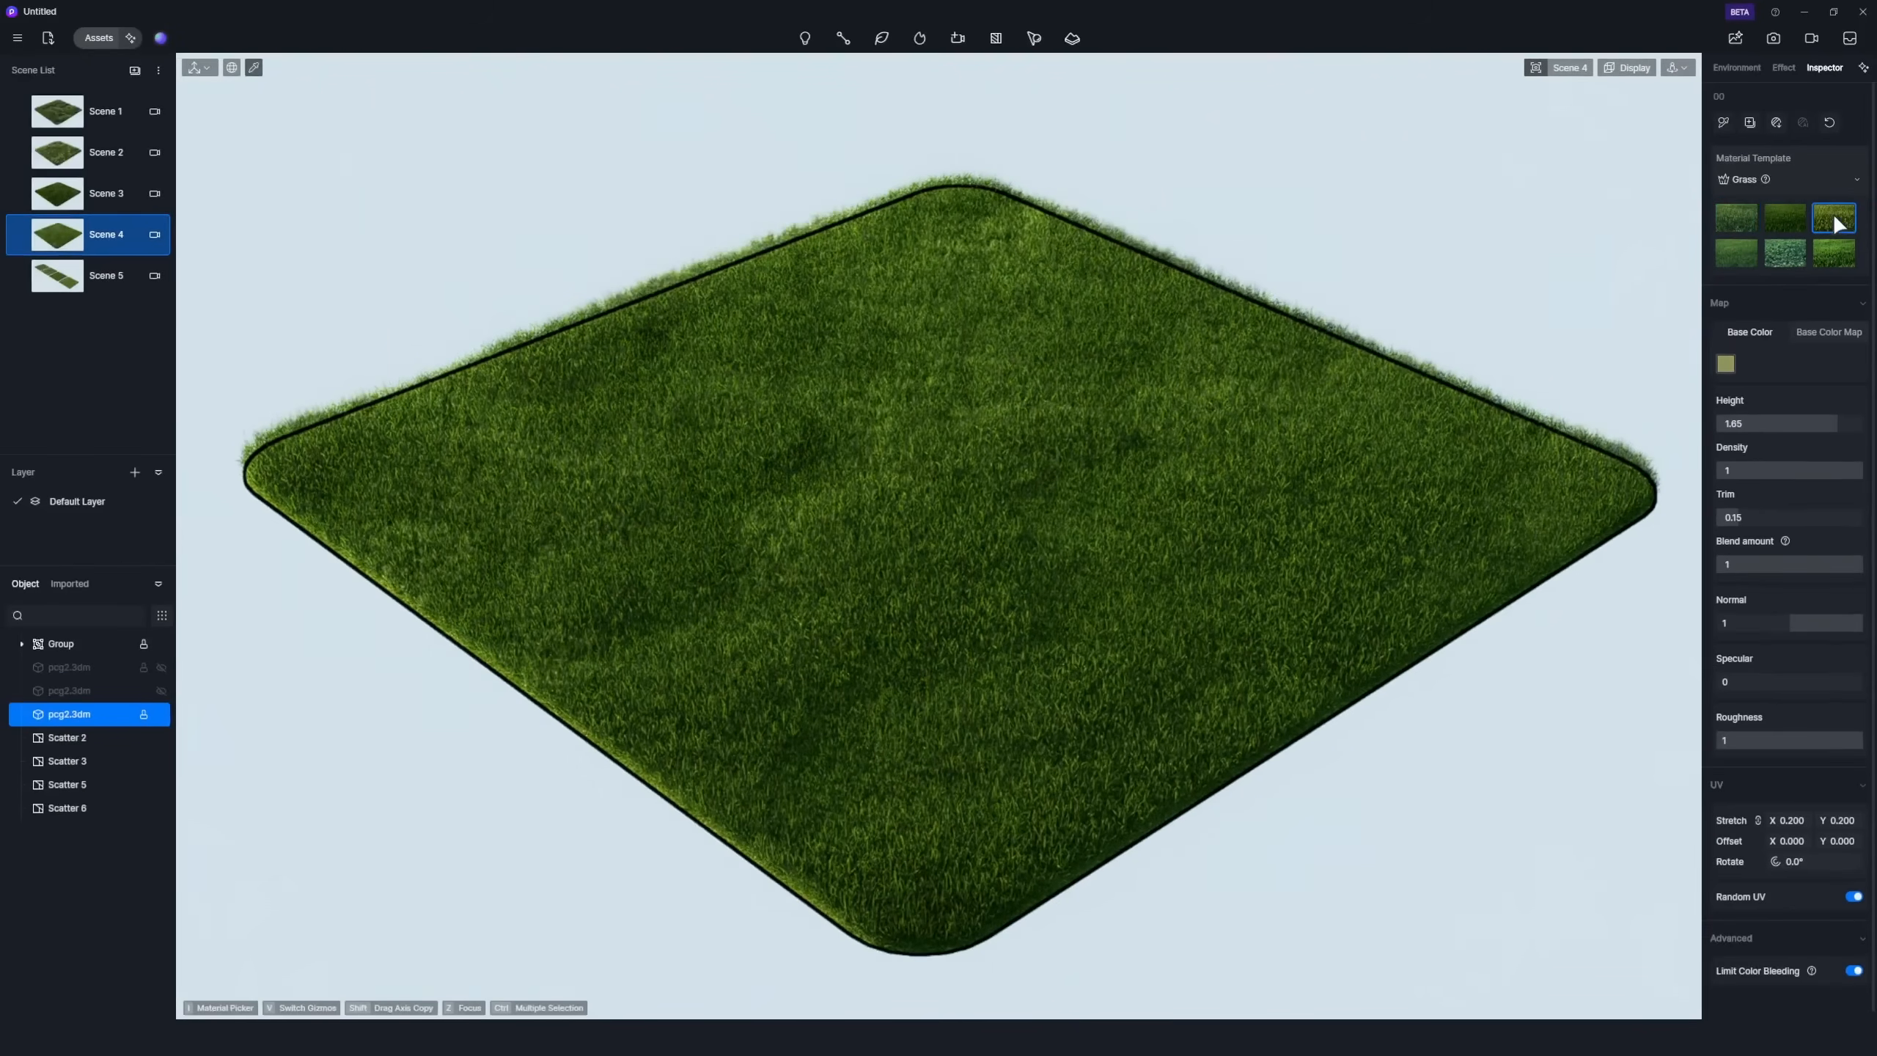
{"action": "left_click", "coordinate": [1725, 364]}
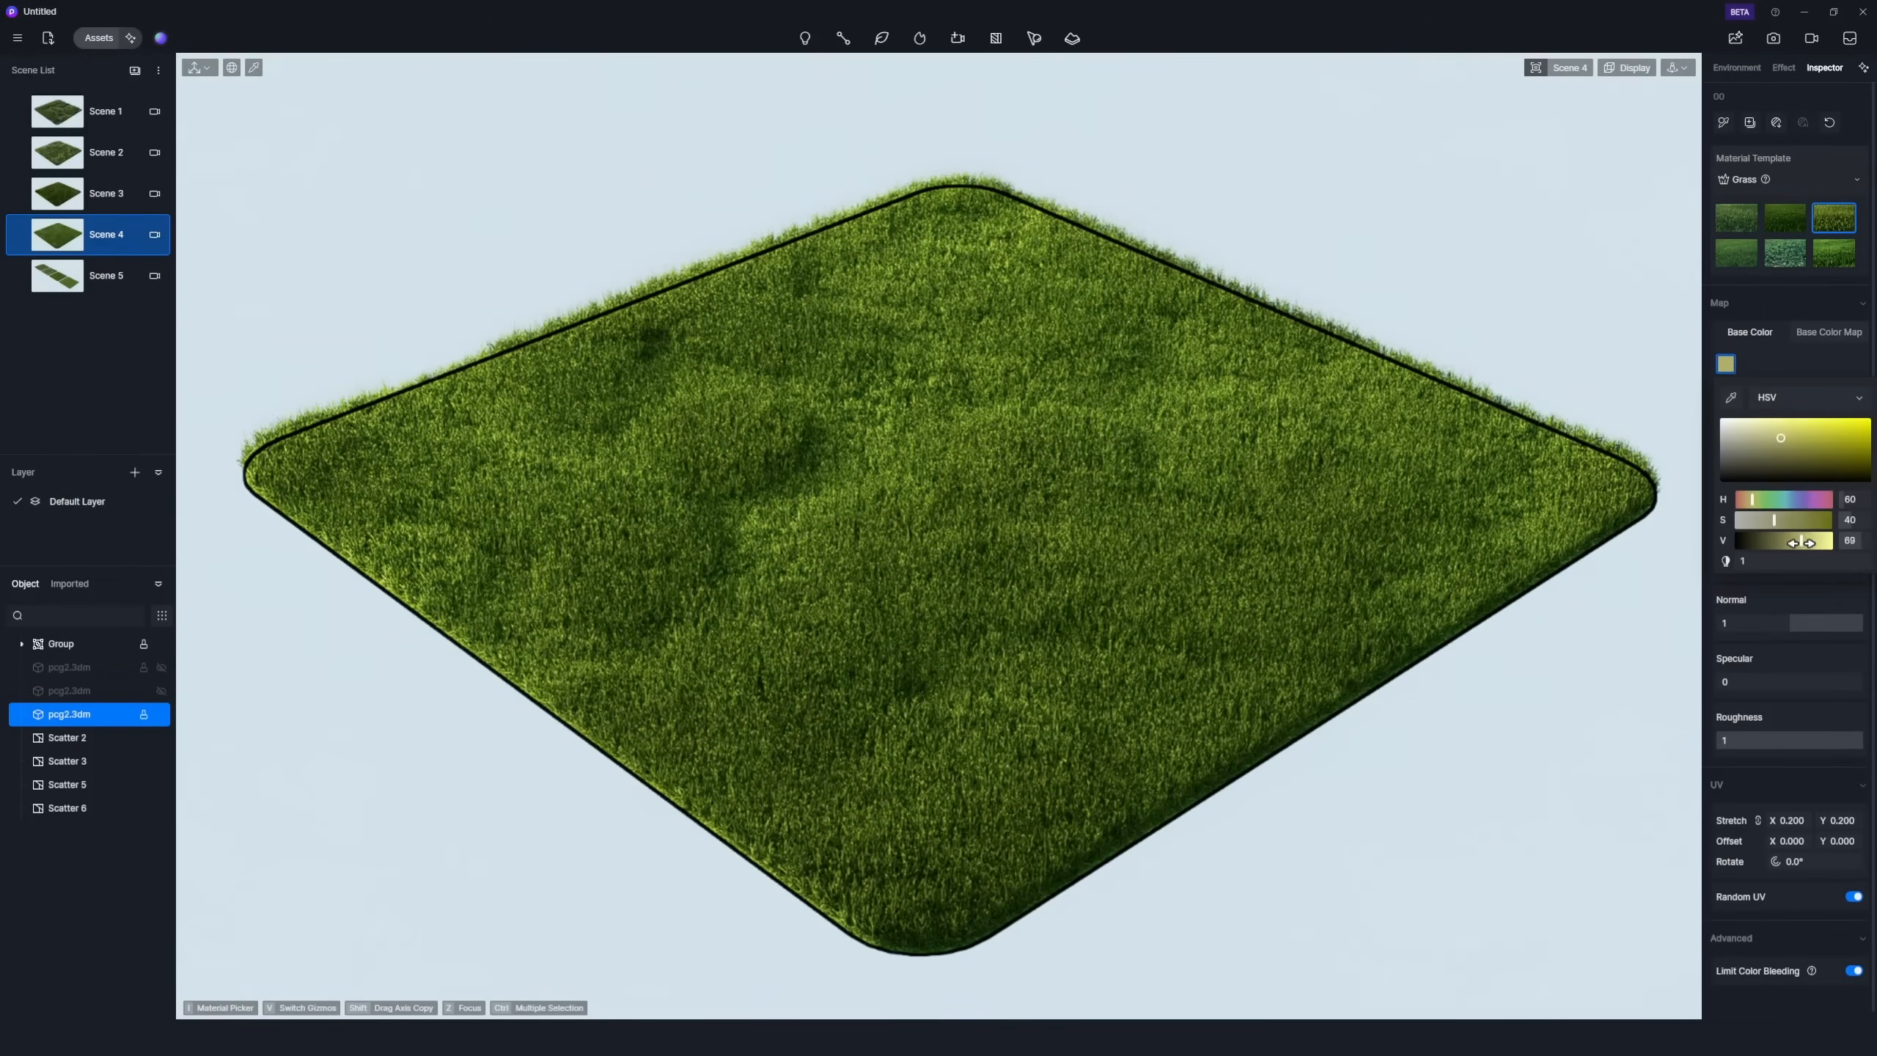
{"action": "left_click_drag", "start_coordinate": [1807, 543], "coordinate": [1775, 542]}
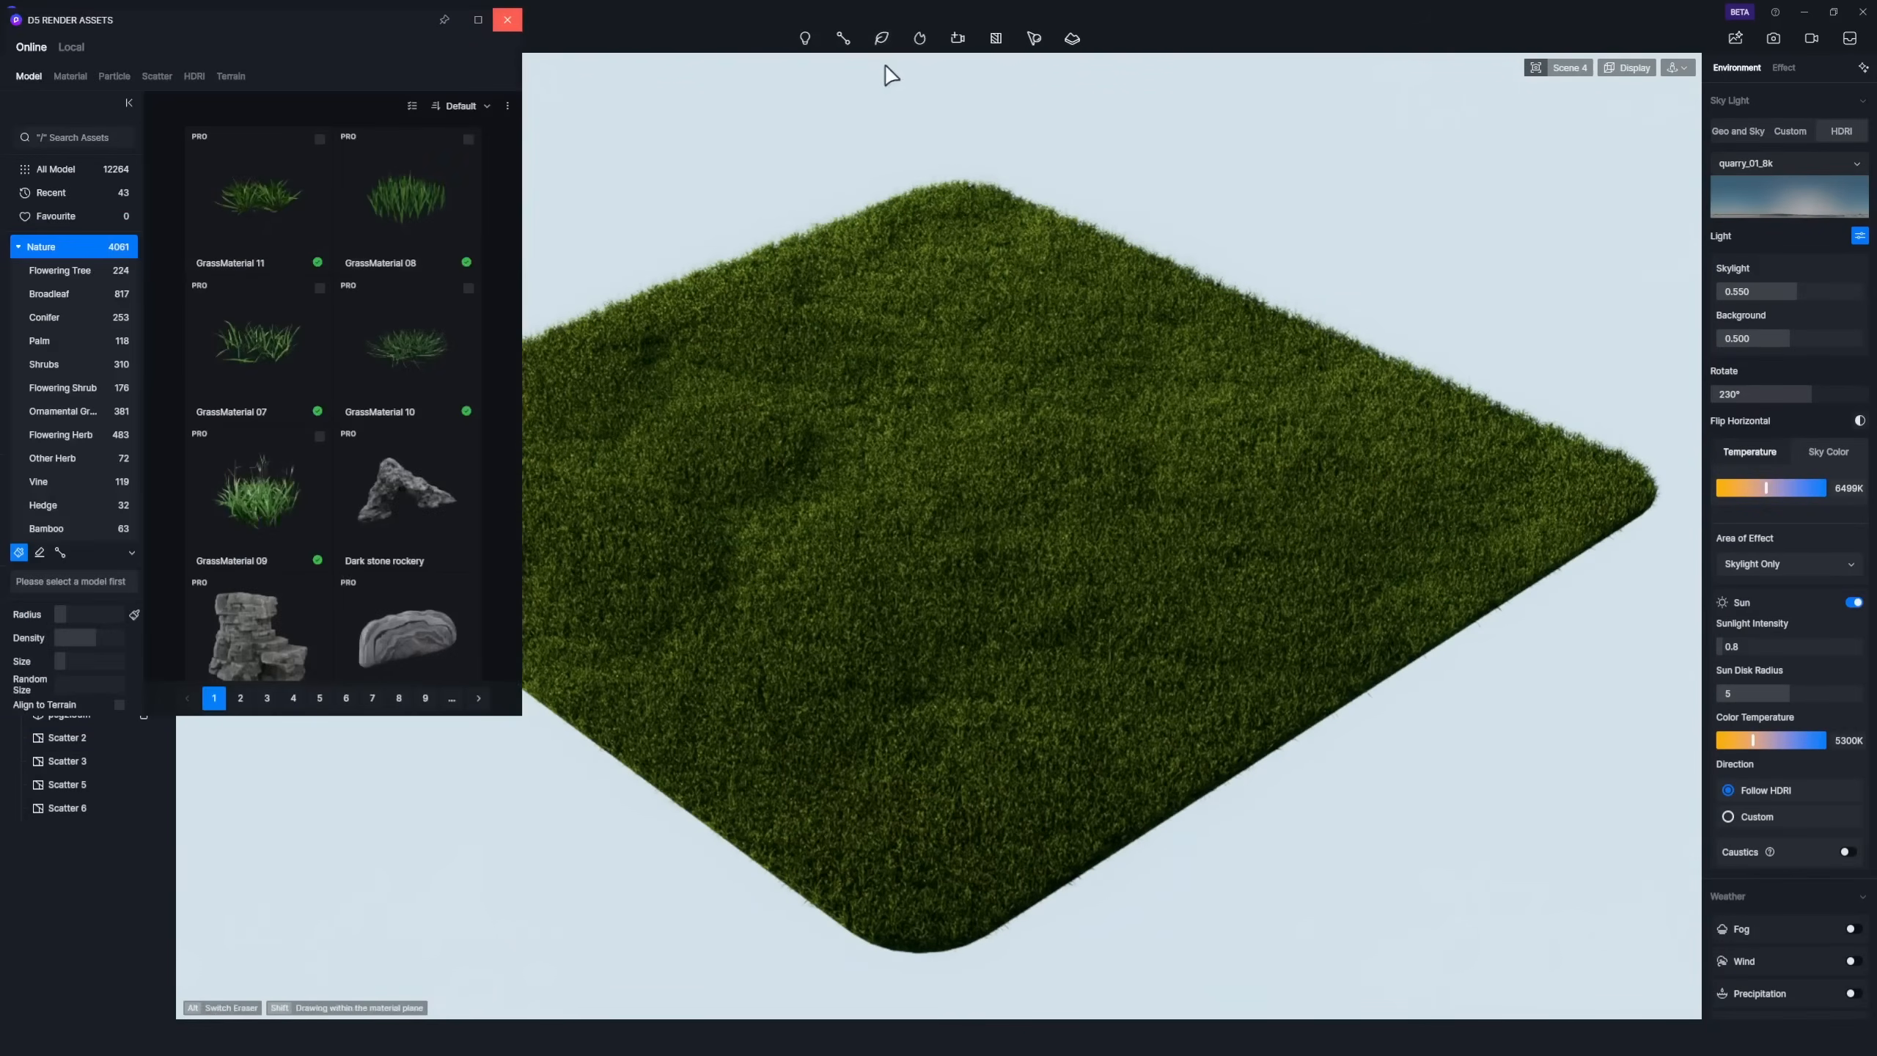
Select Grass58 from Nature > Ornamental Grass for brush painting.
{"action": "left_click", "coordinate": [63, 412]}
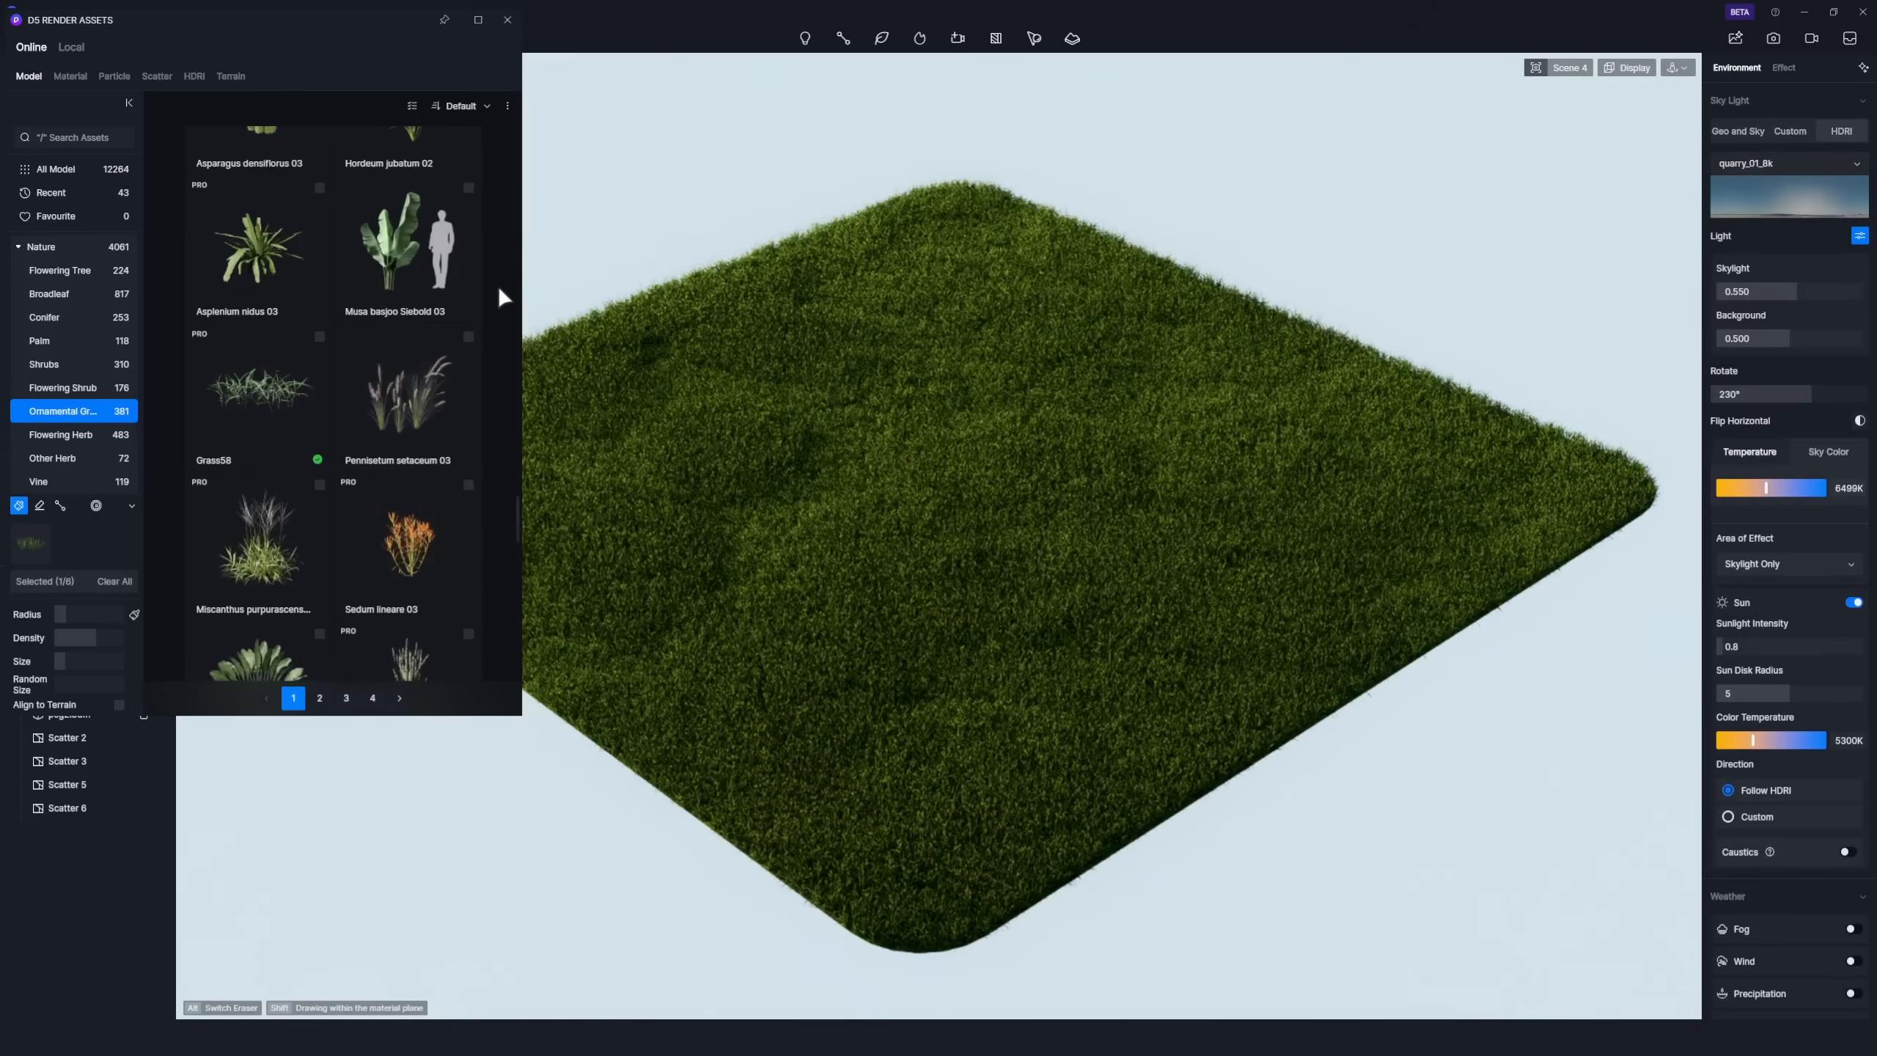
{"action": "left_click", "coordinate": [319, 698]}
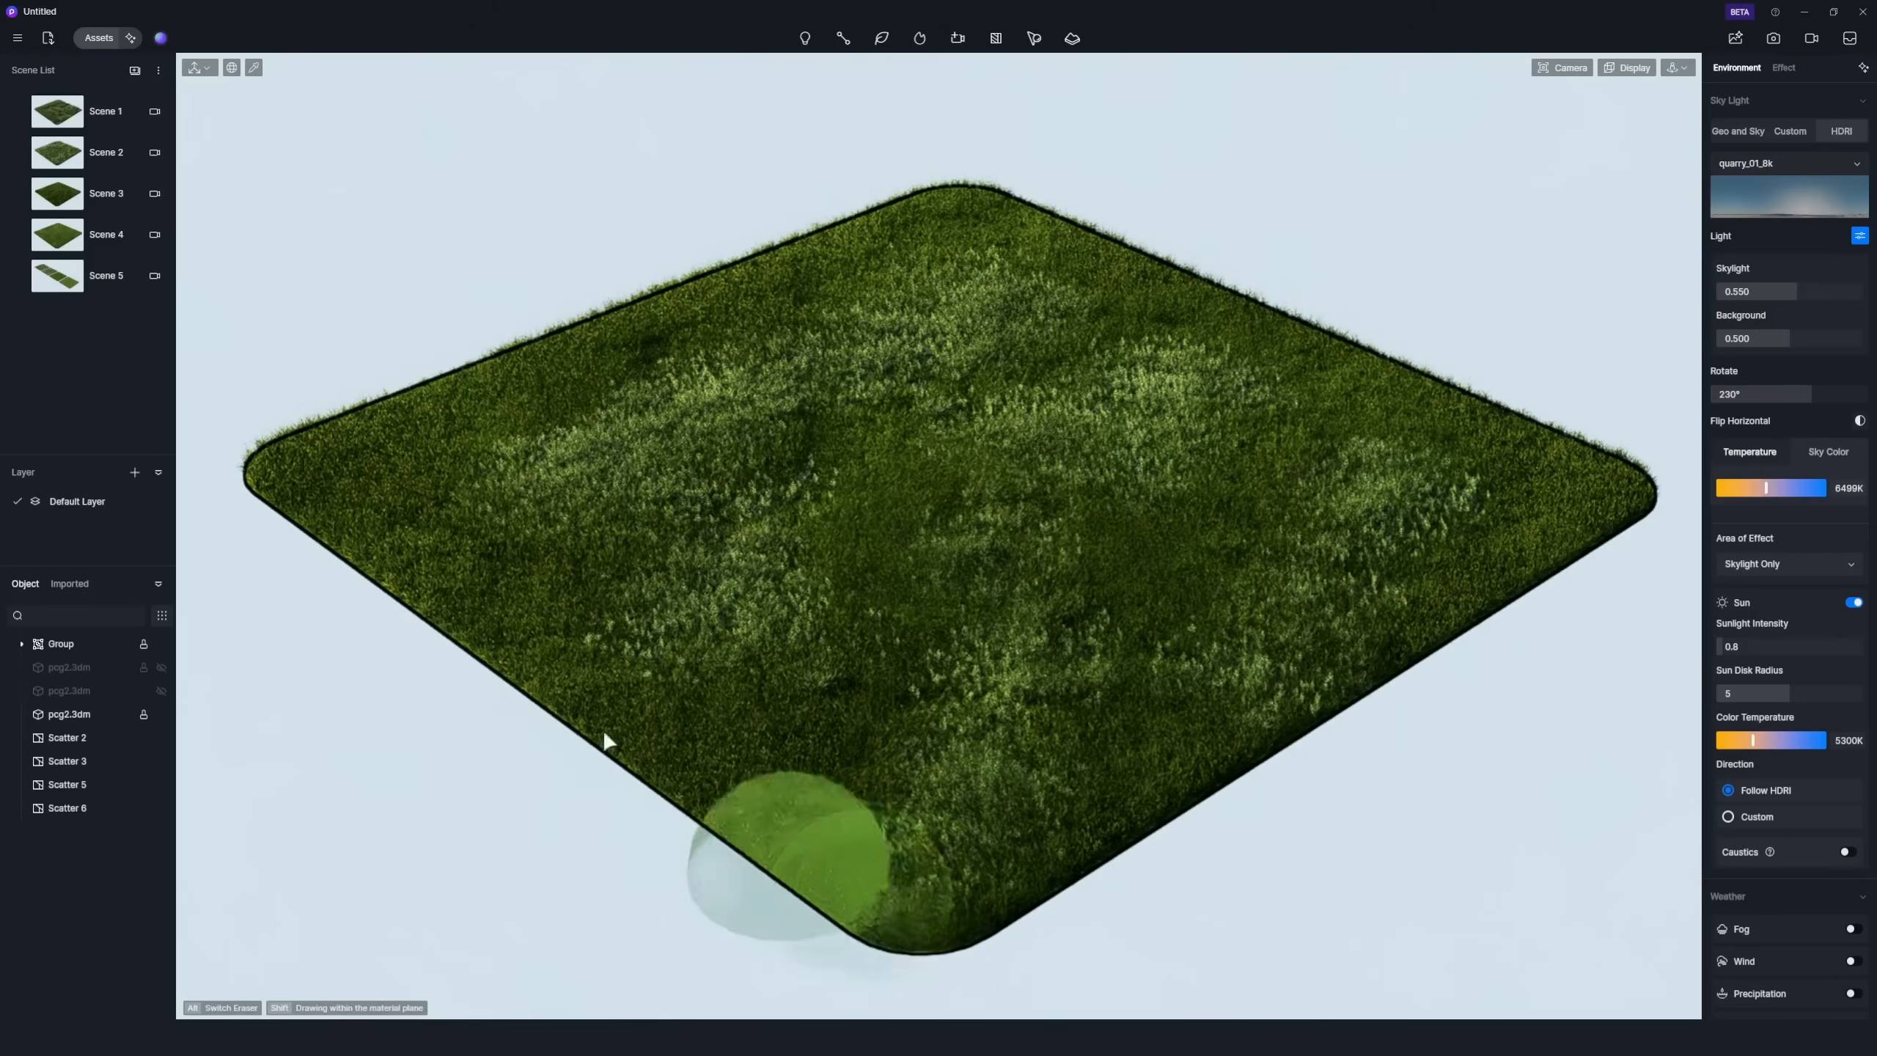
{"action": "mouse_move", "coordinate": [1332, 451]}
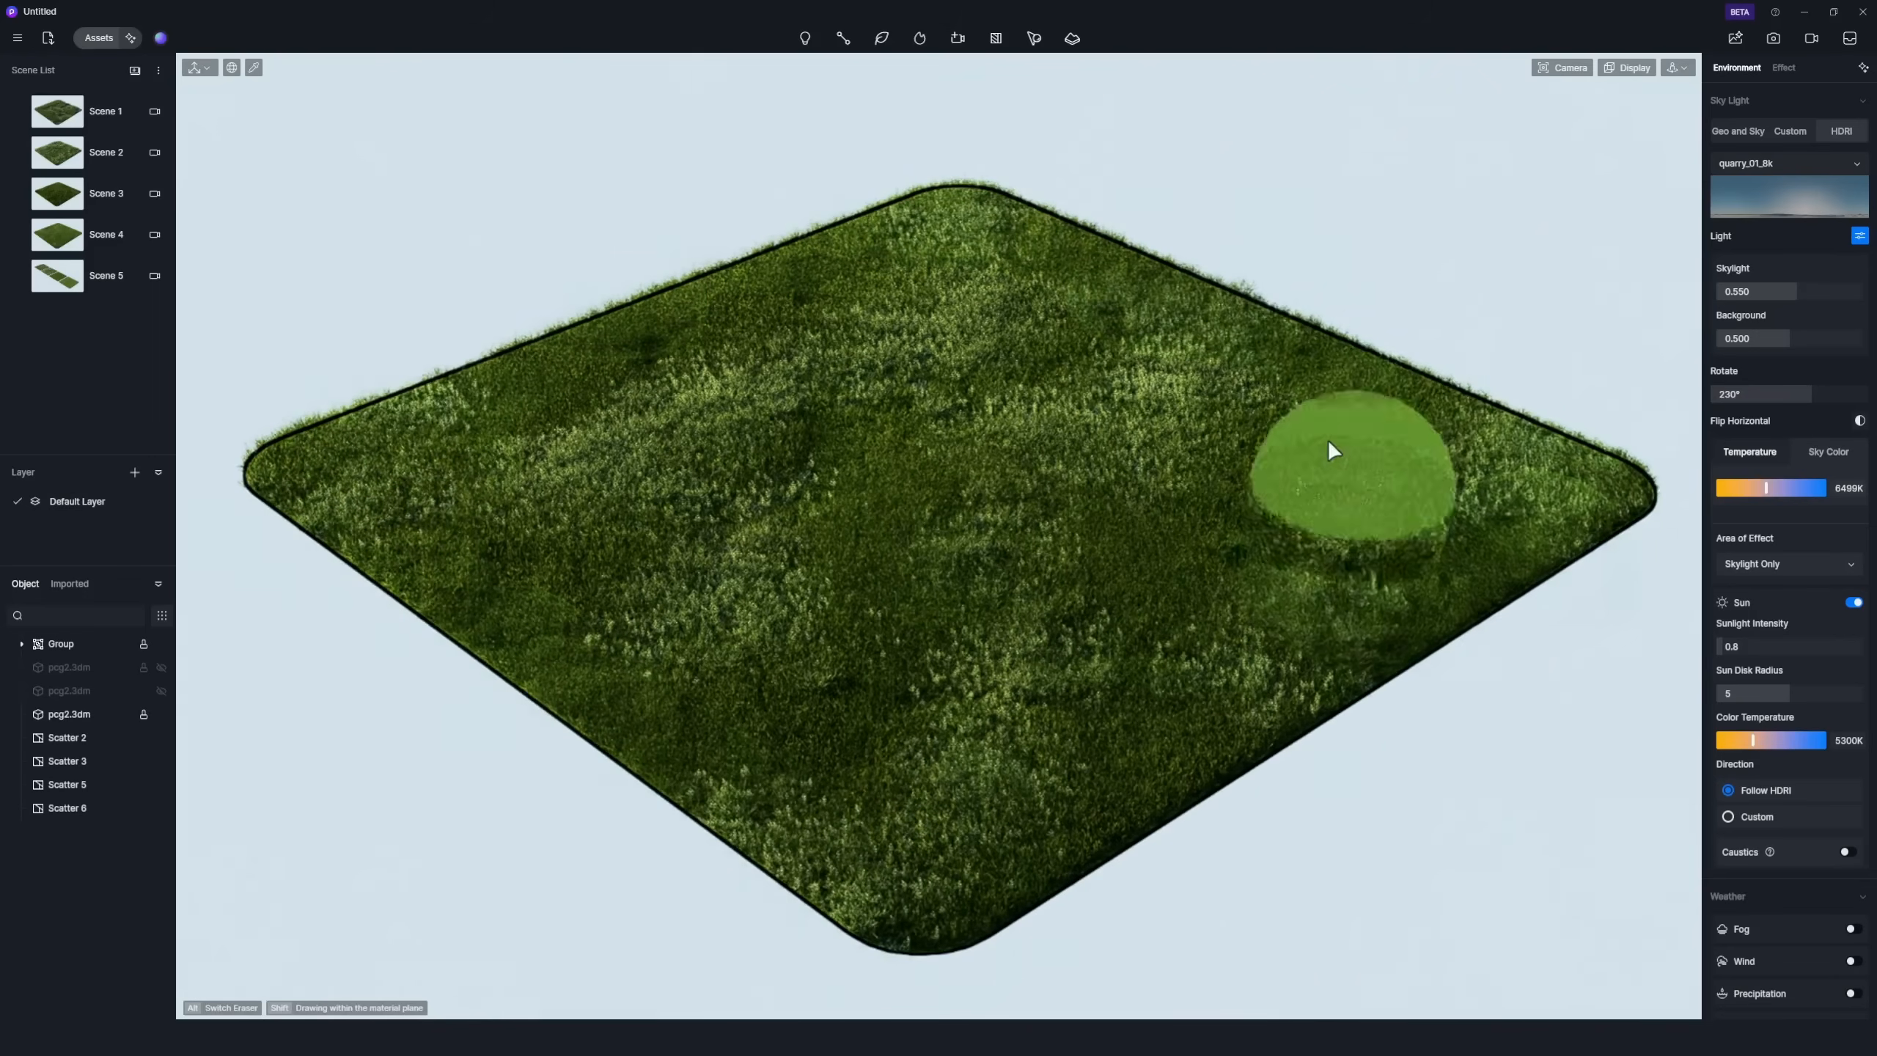